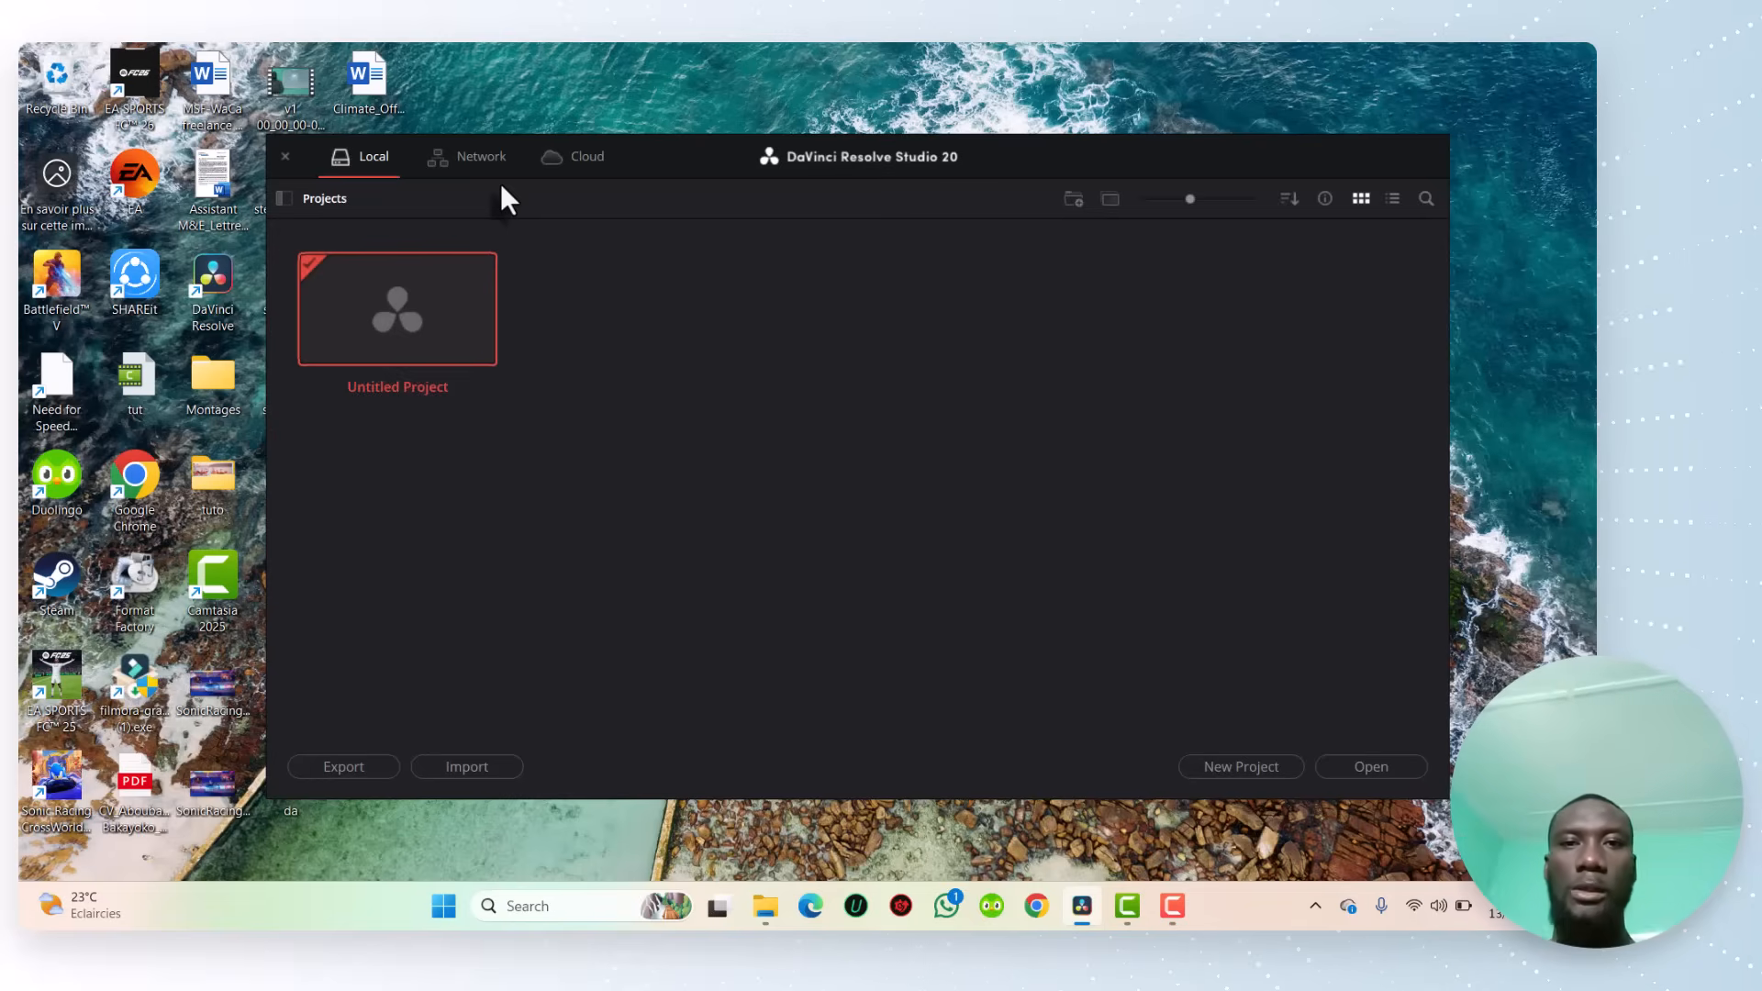
mouse_move(749, 192)
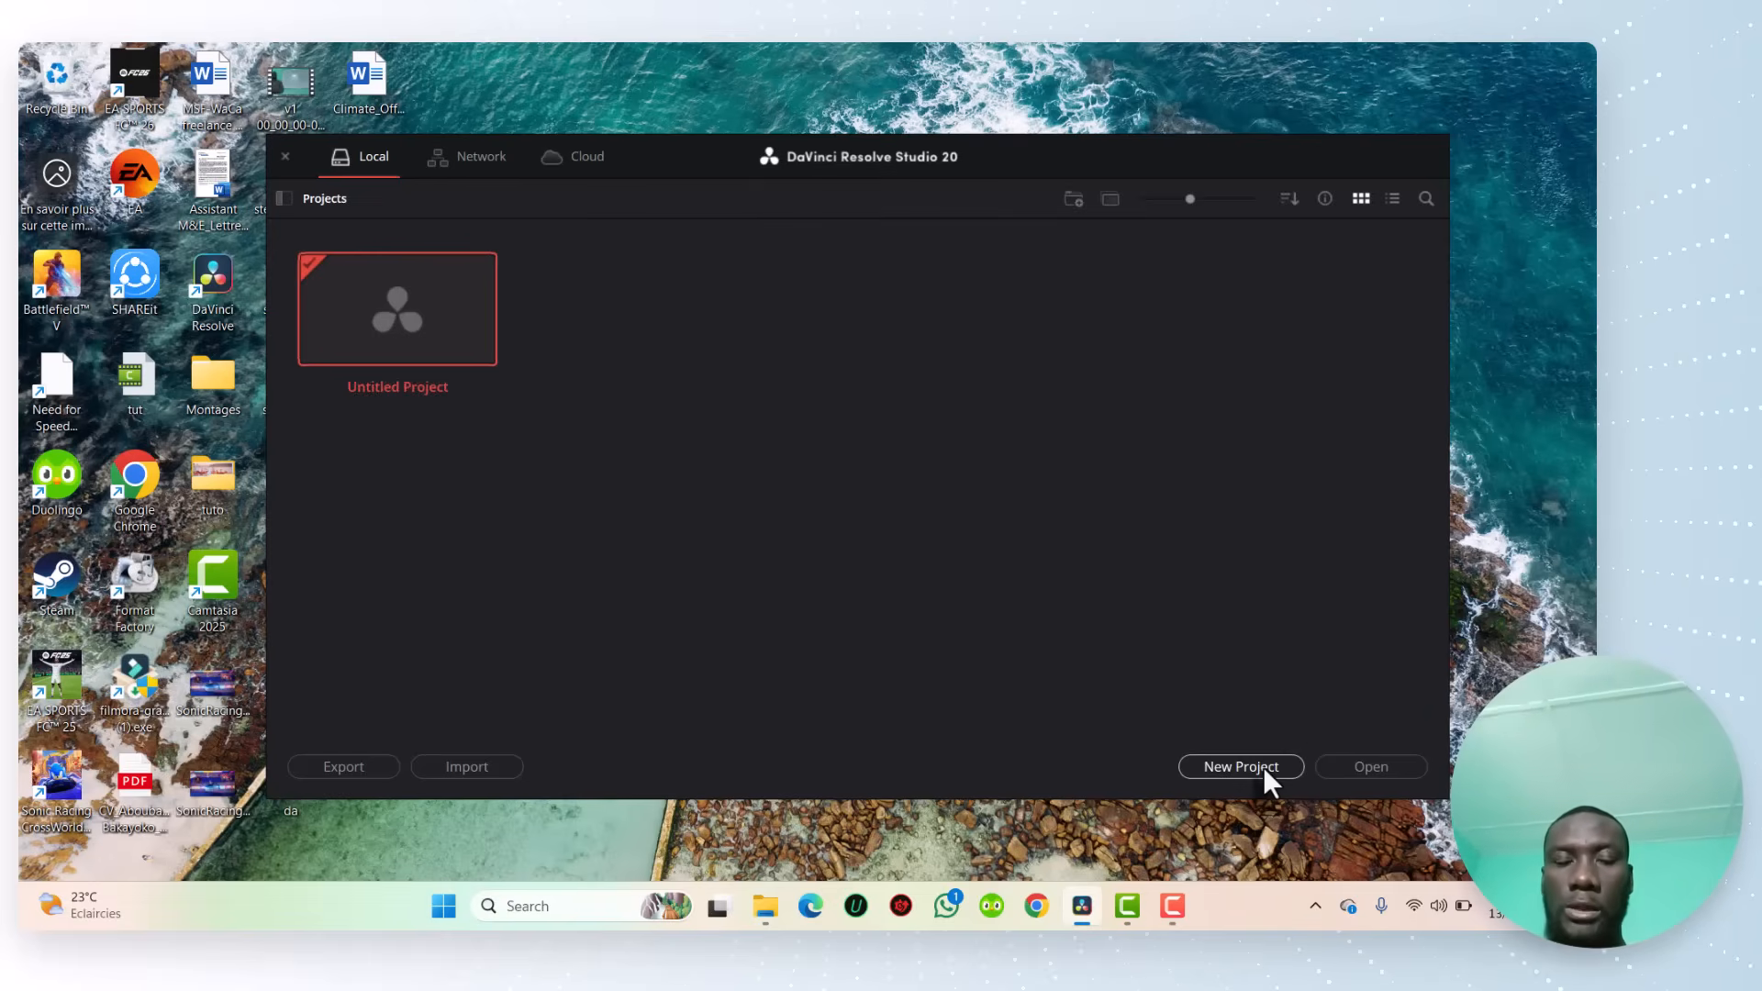
Step: Create a new project from the Project Manager and open 'Untitled Project 1' for editing
left_click(1241, 767)
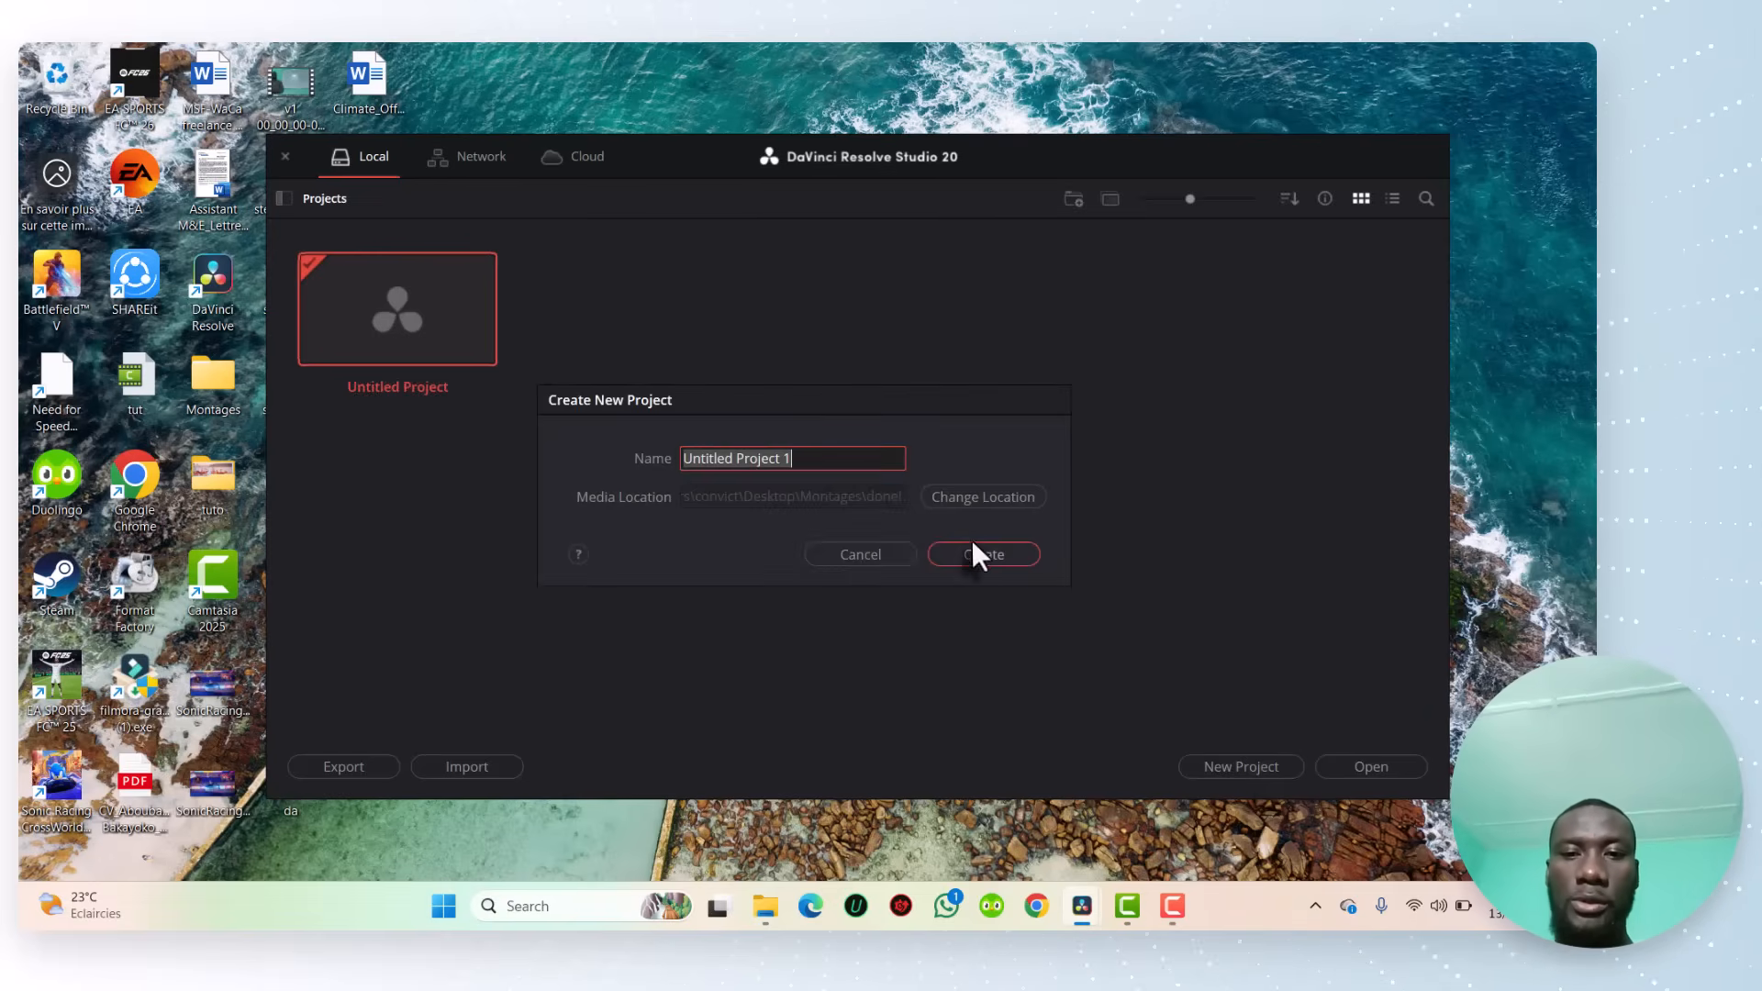
left_click(982, 554)
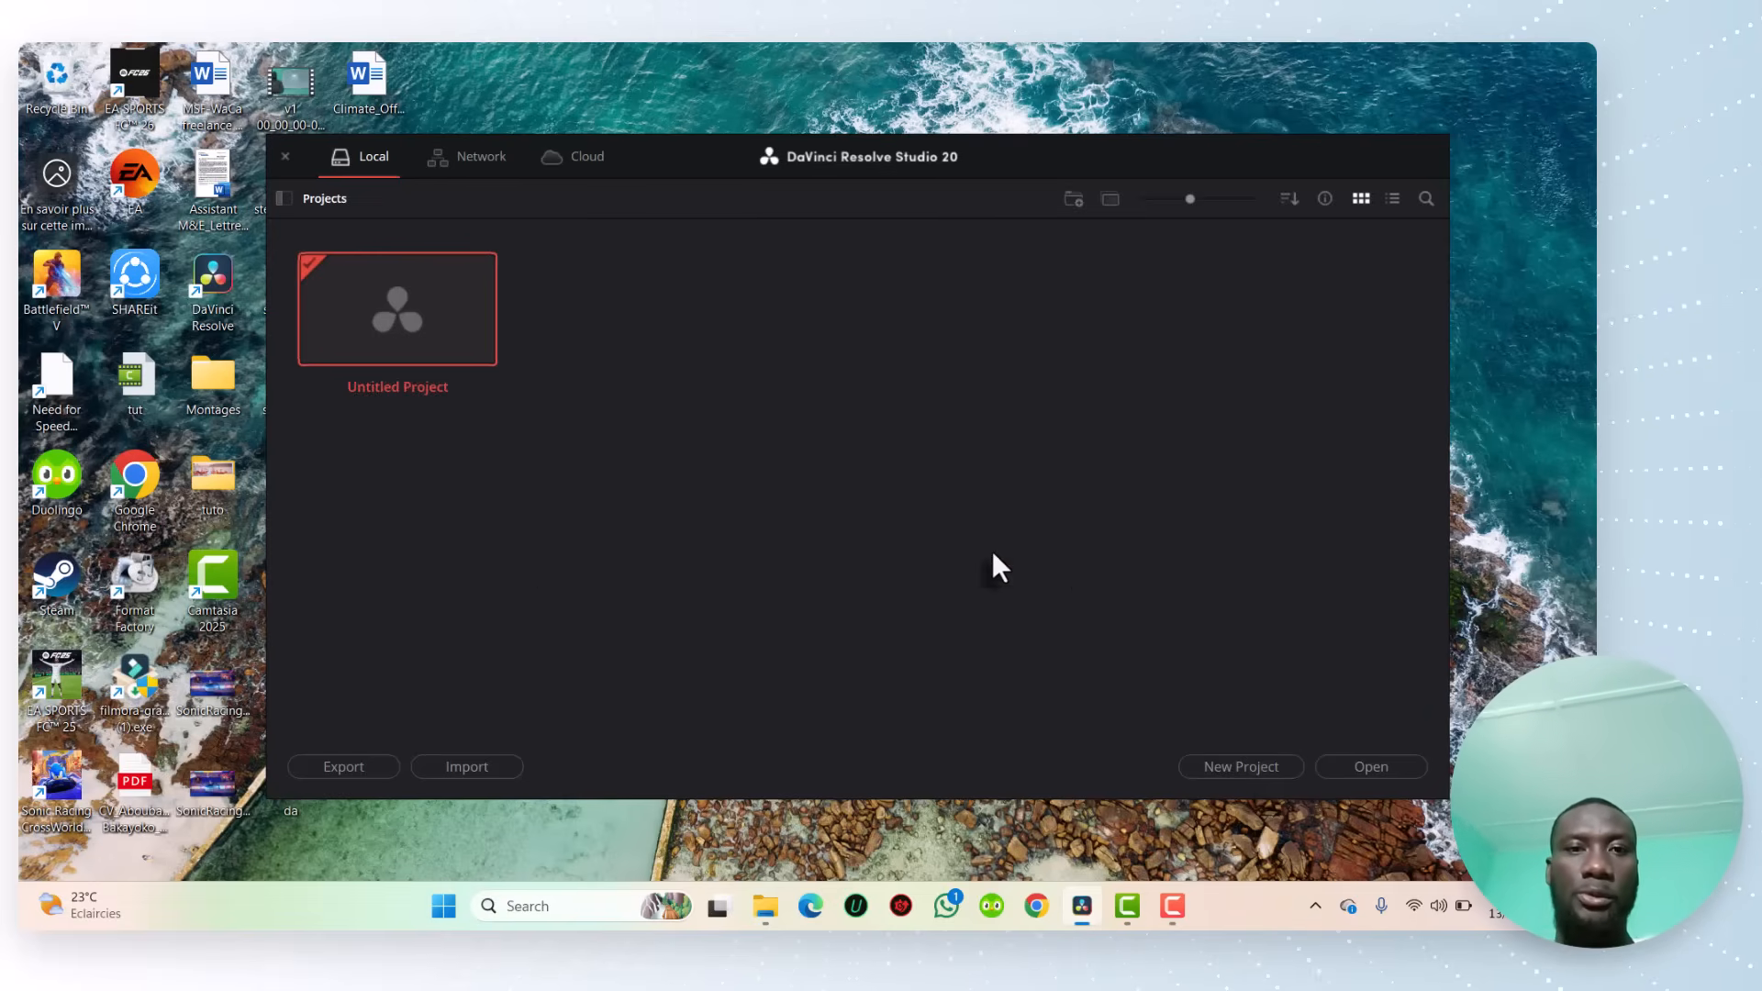
double_click(396, 308)
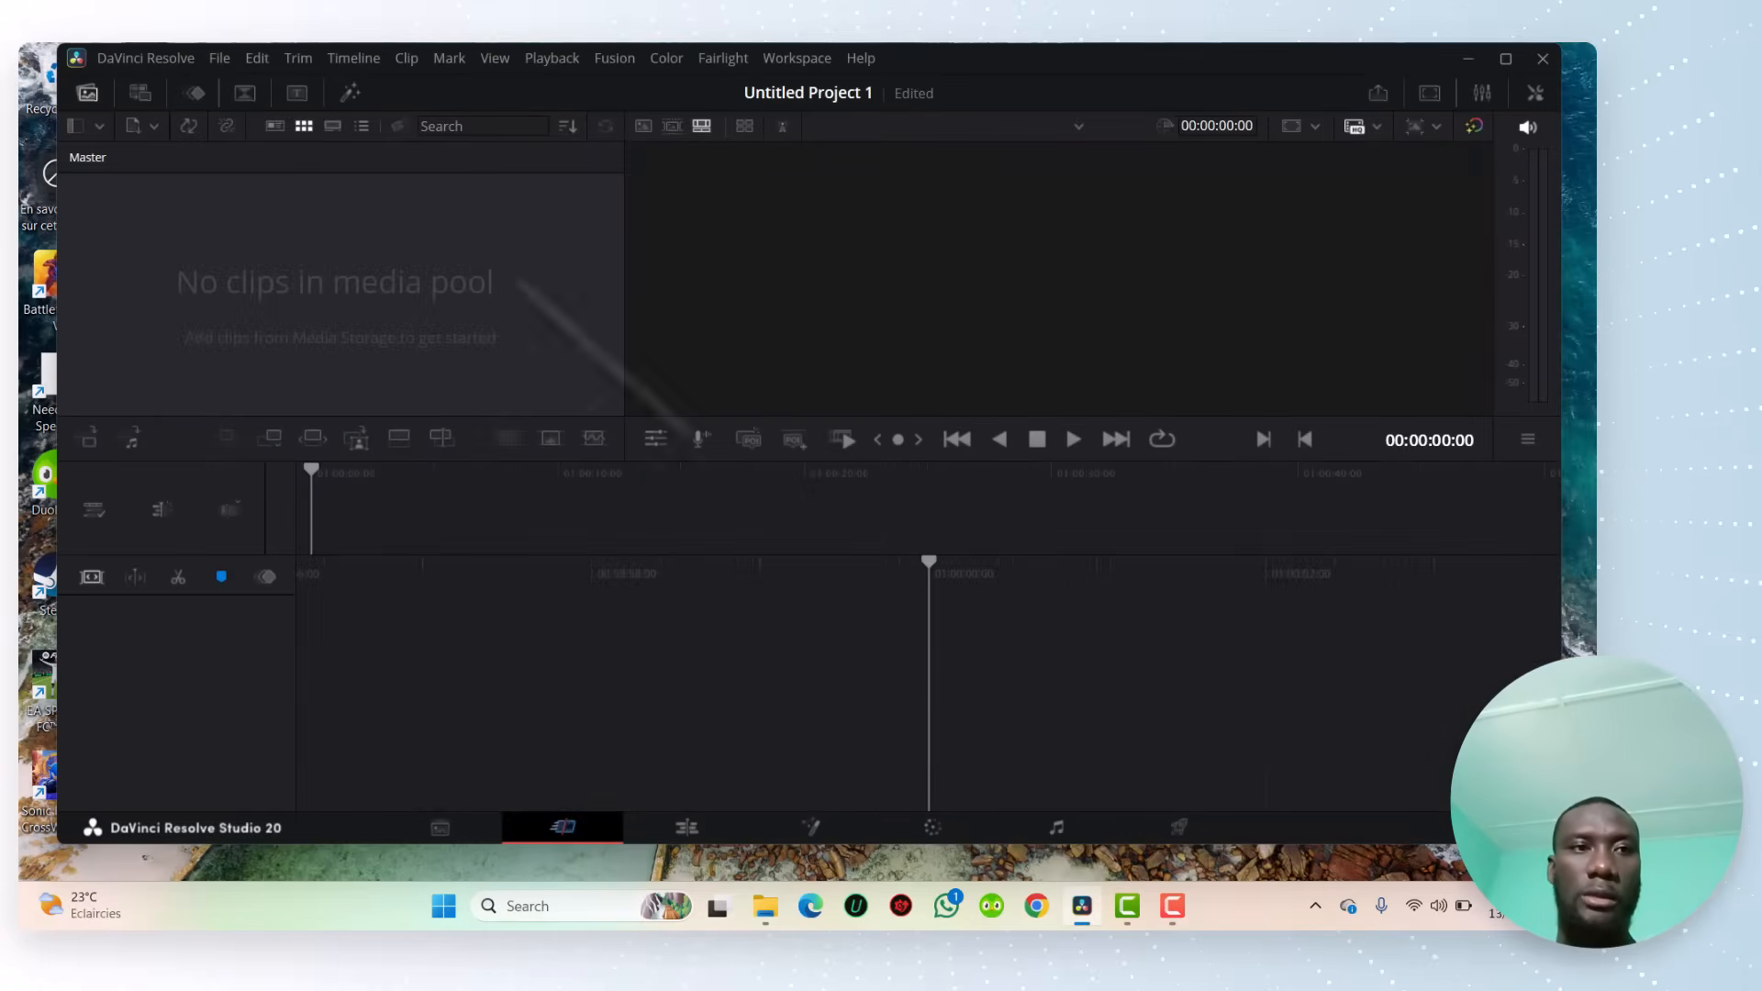
Step: Import the 'da' video from the Desktop via File > Import > Media
left_click(219, 57)
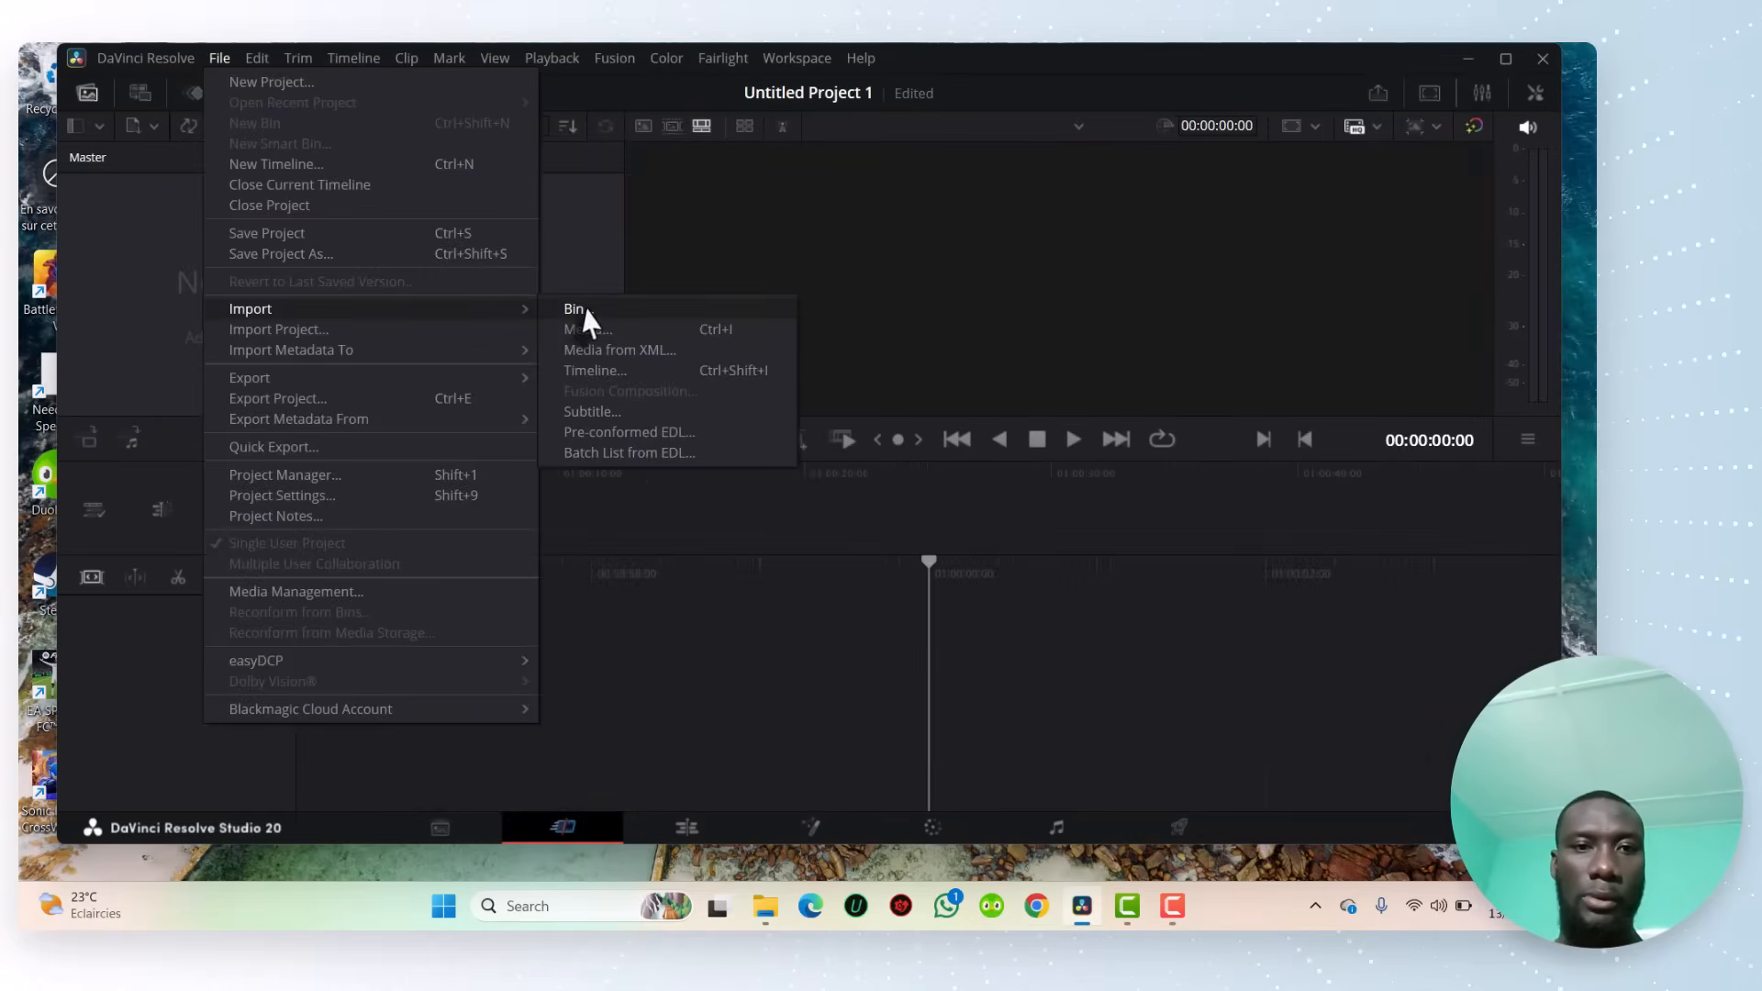
left_click(590, 328)
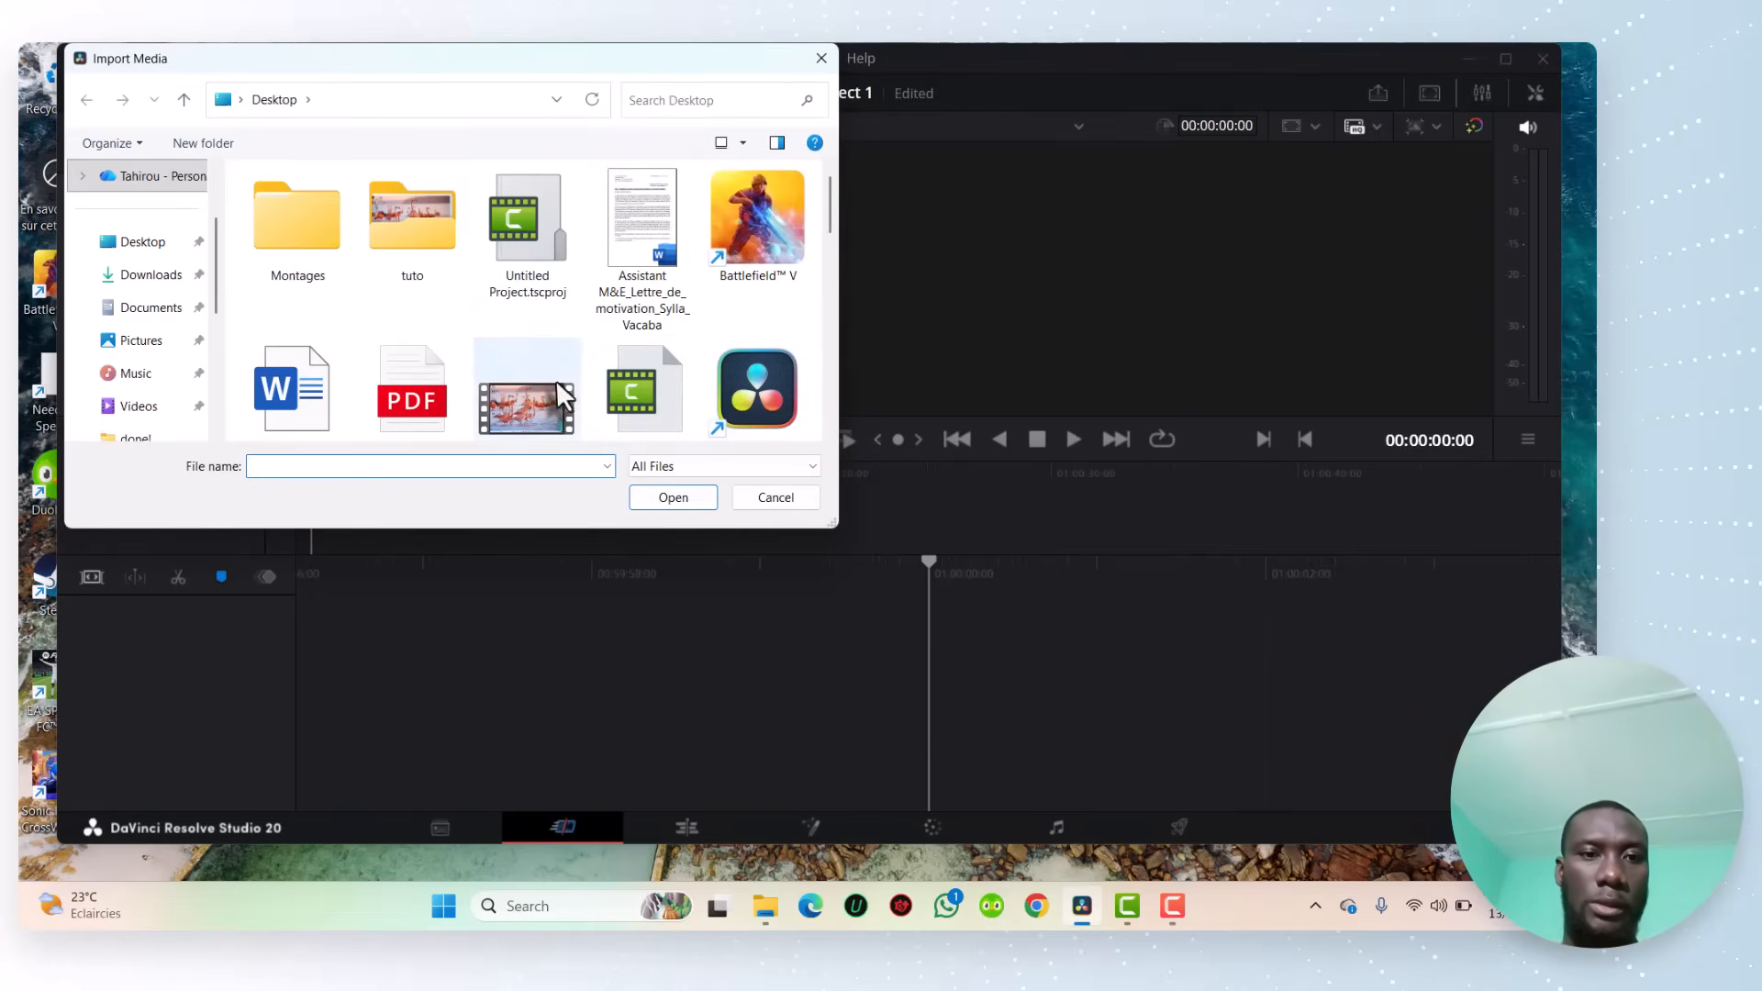
left_click(527, 328)
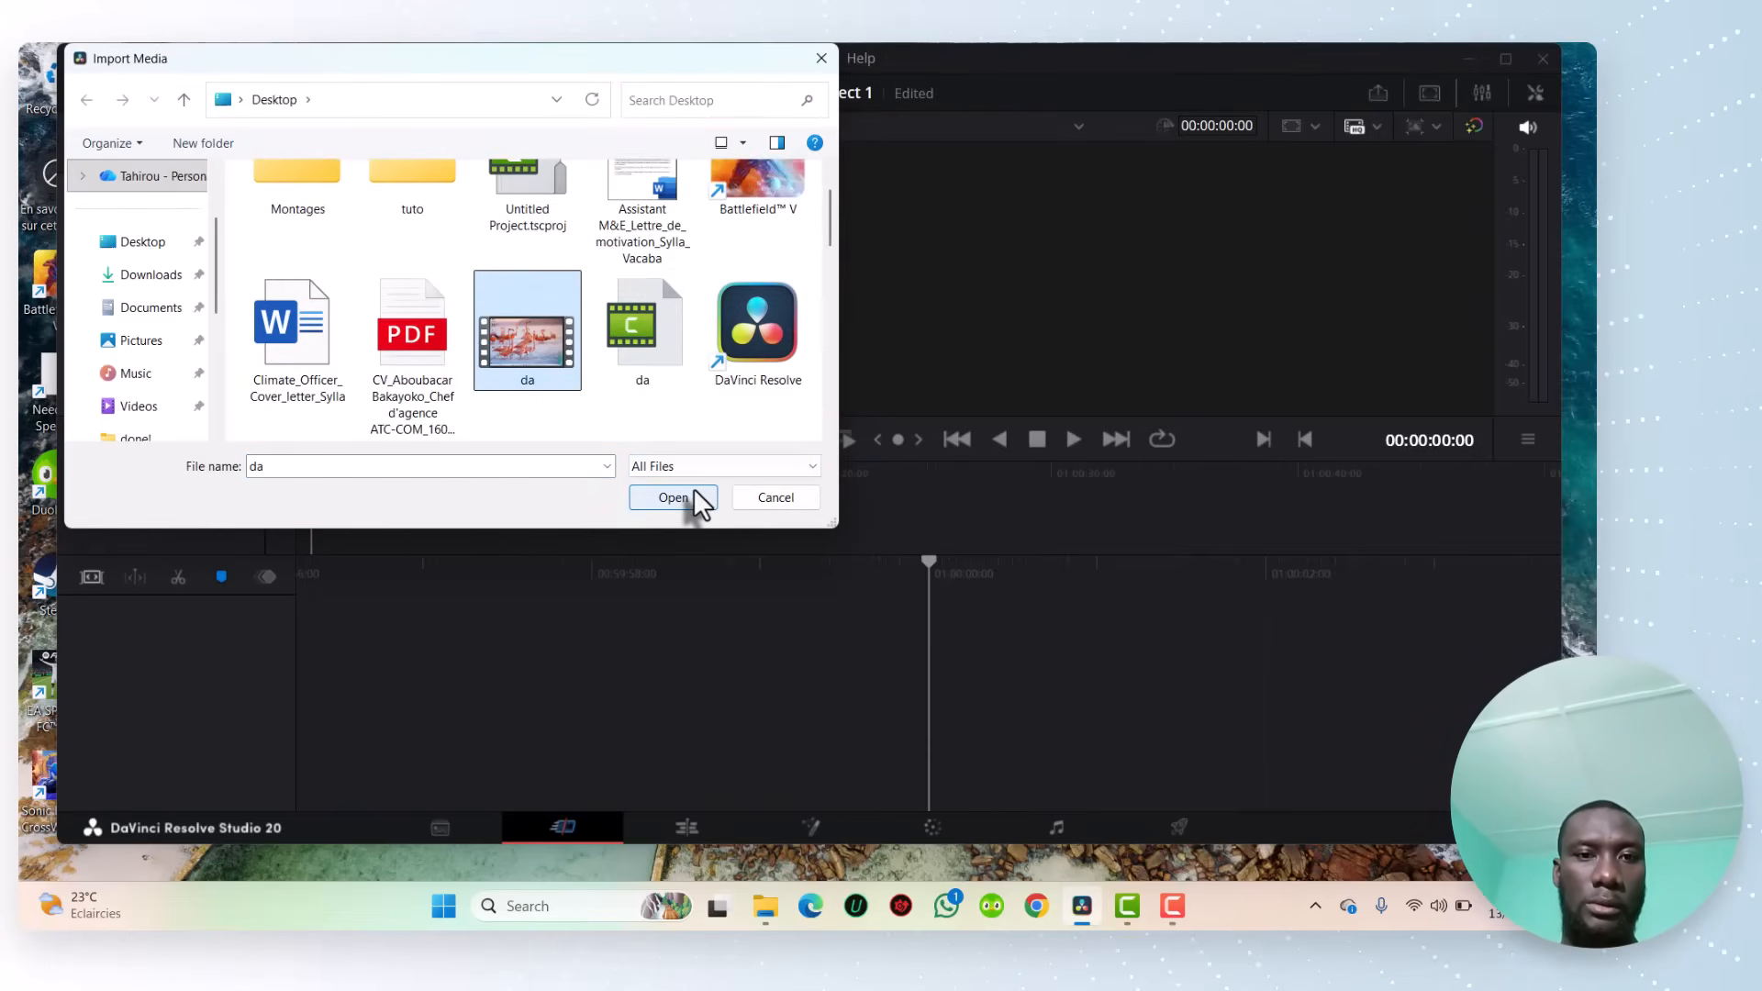
left_click(674, 497)
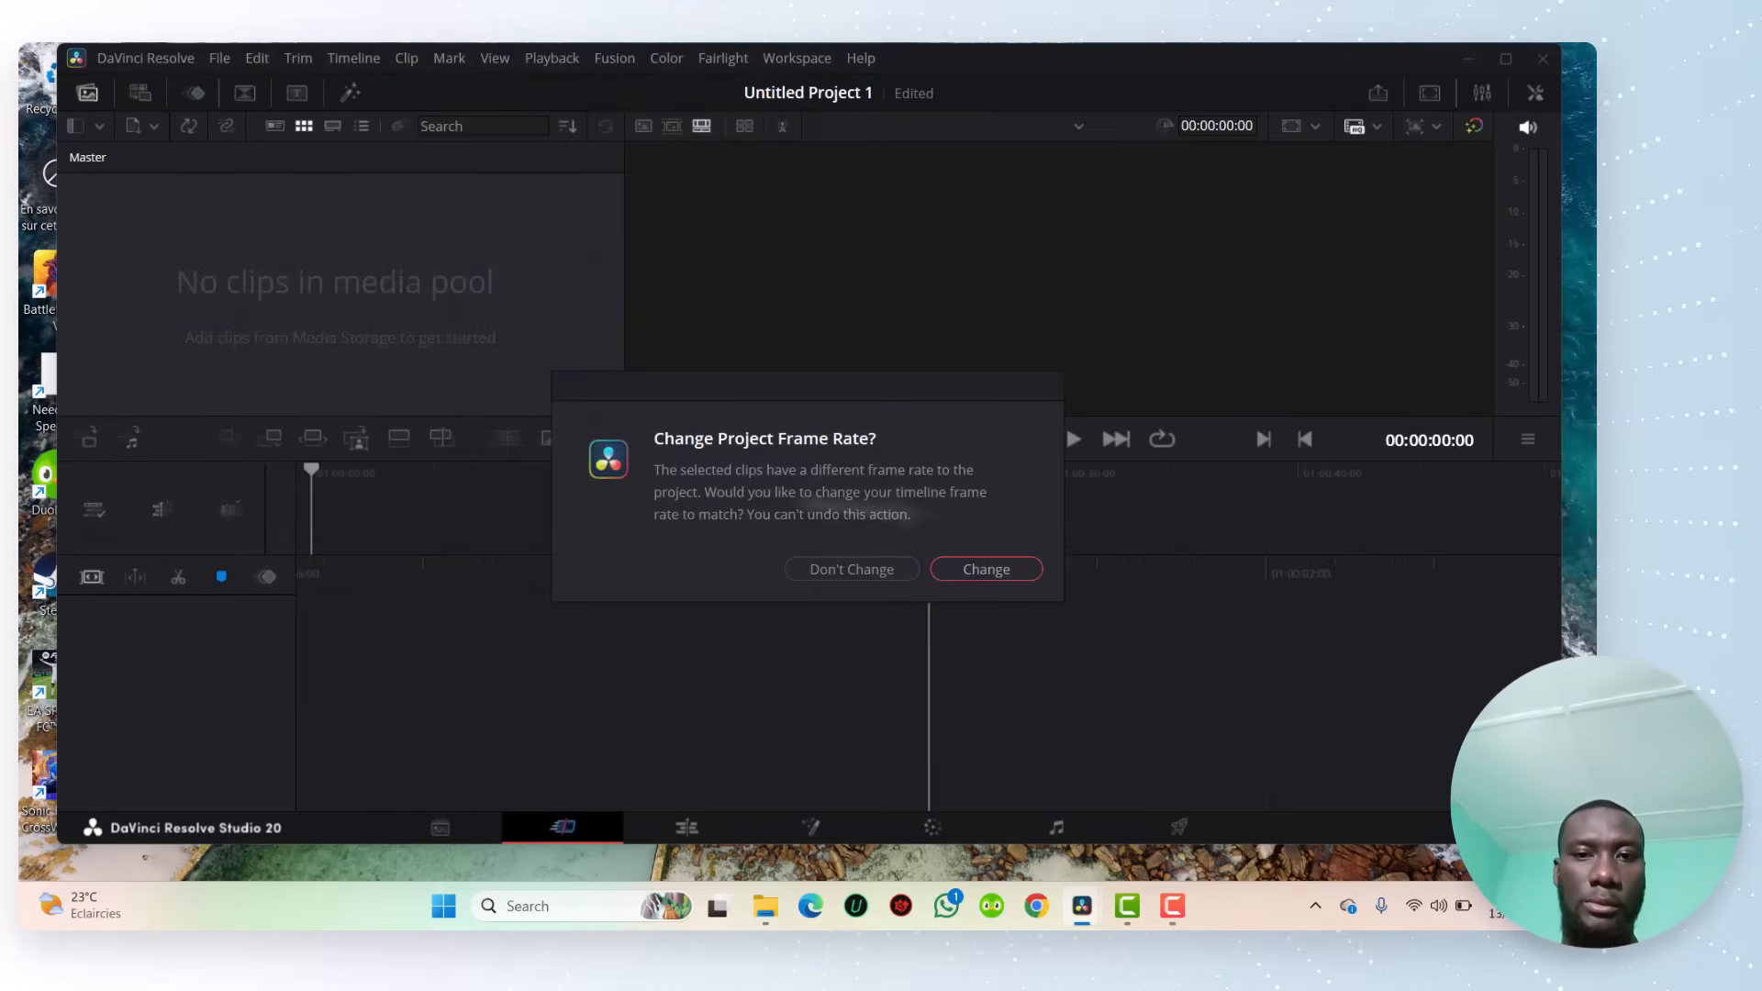
Step: Change the project frame rate to match da.mp4 so it lands on Timeline 1
left_click(984, 568)
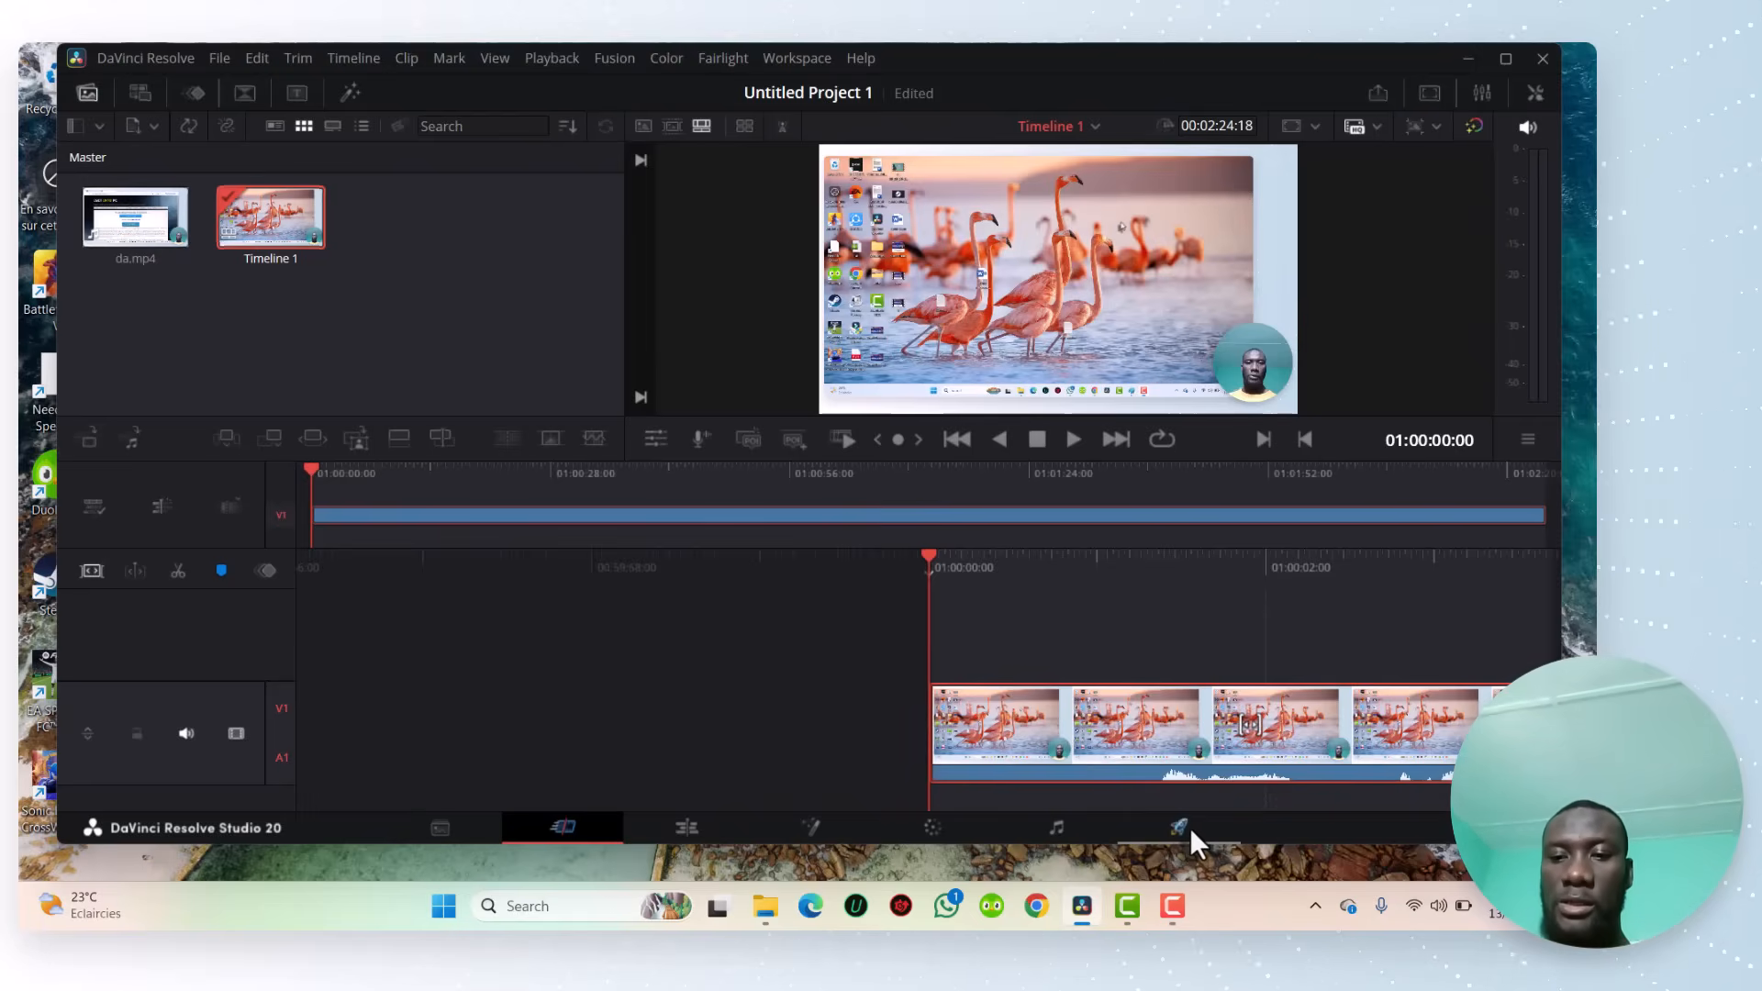
mouse_move(1178, 827)
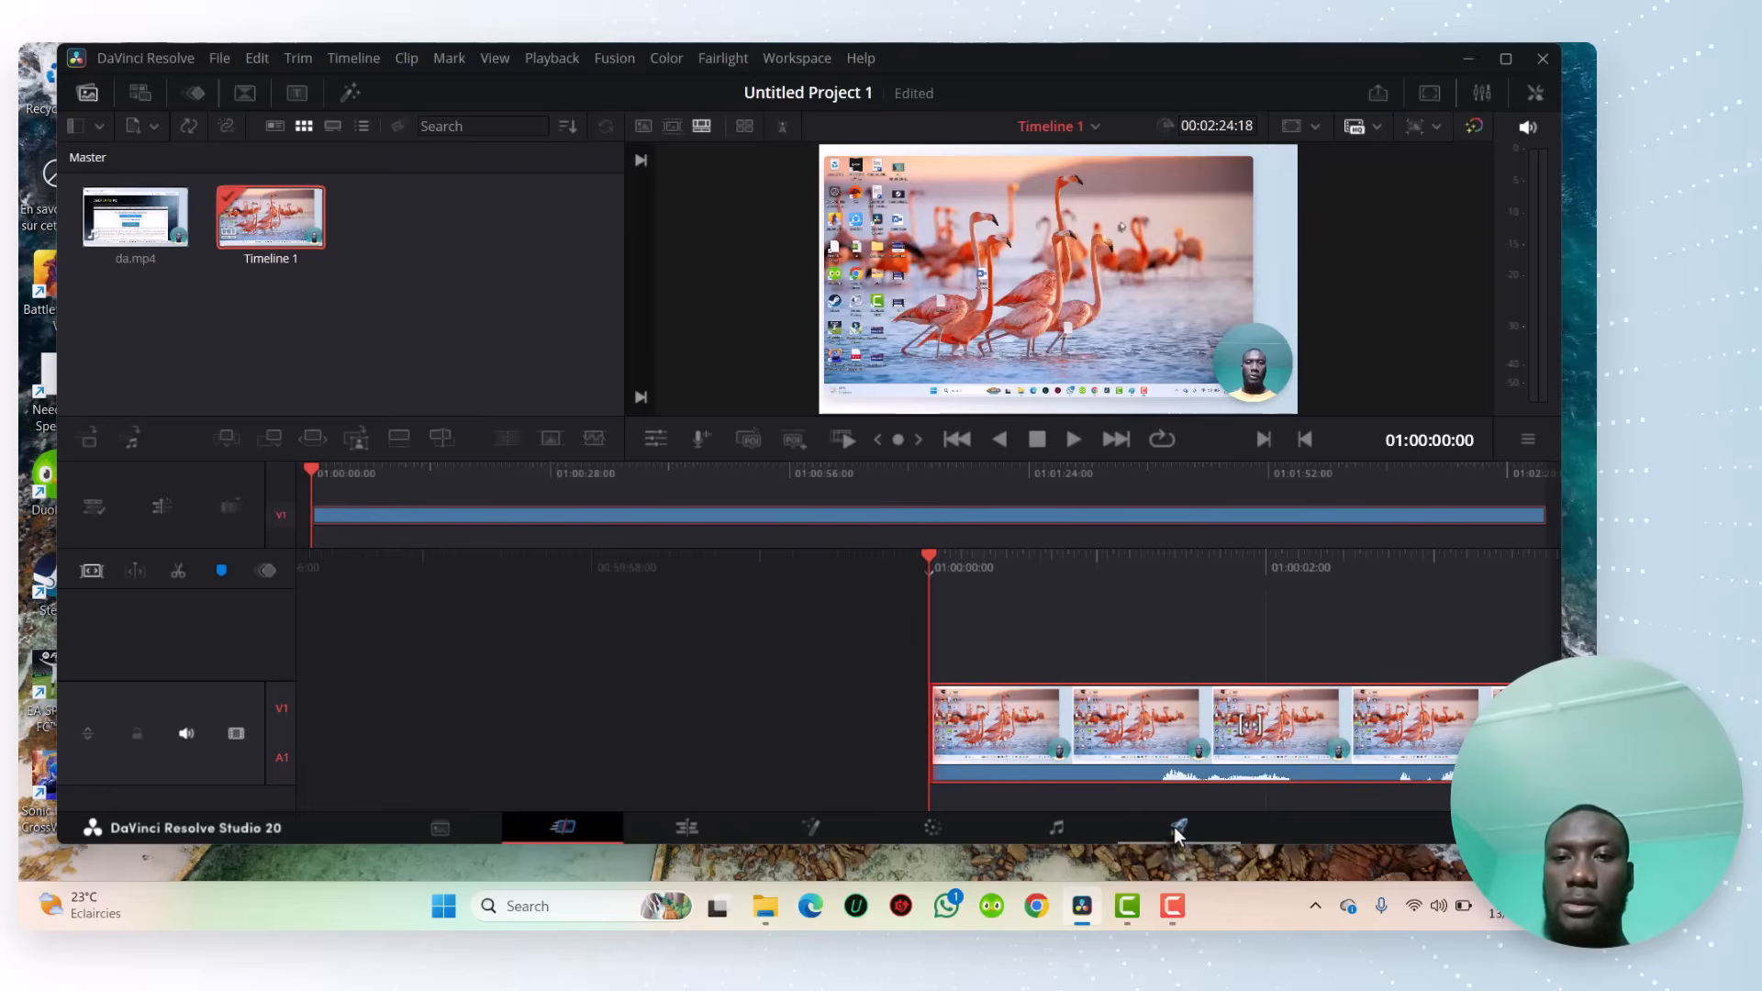
Step: On the Deliver page, name the export 'video' and set its format to MP4
left_click(1179, 827)
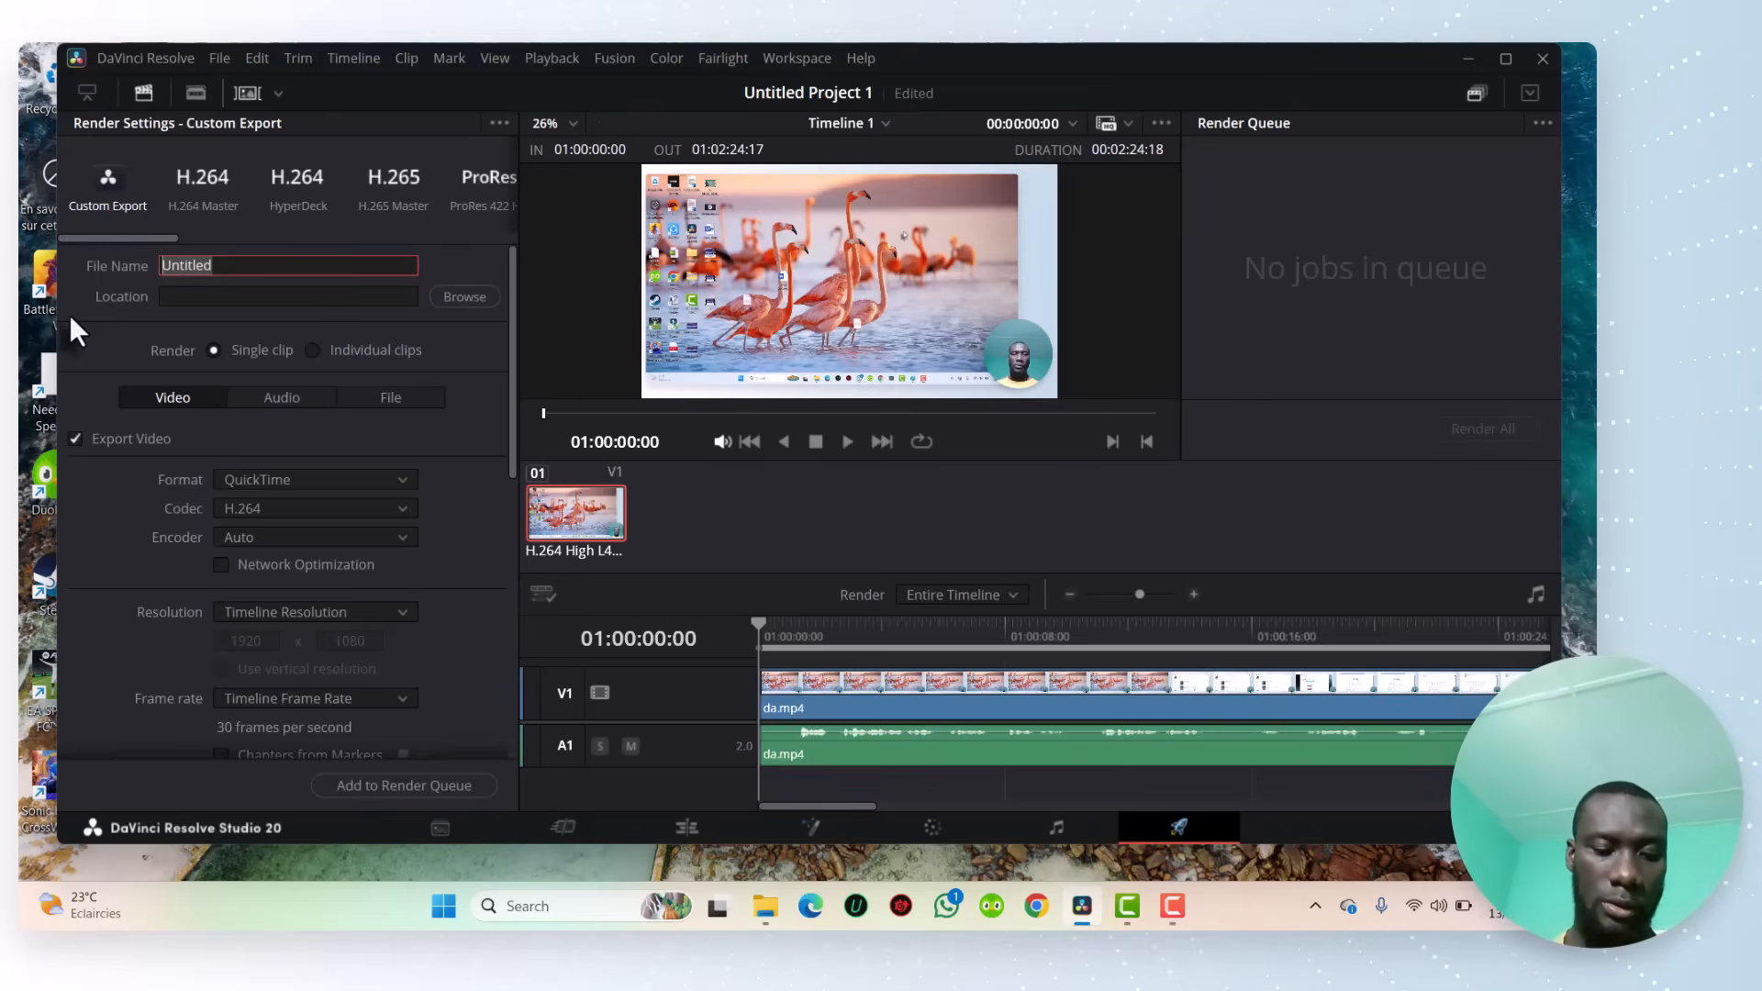
type("V")
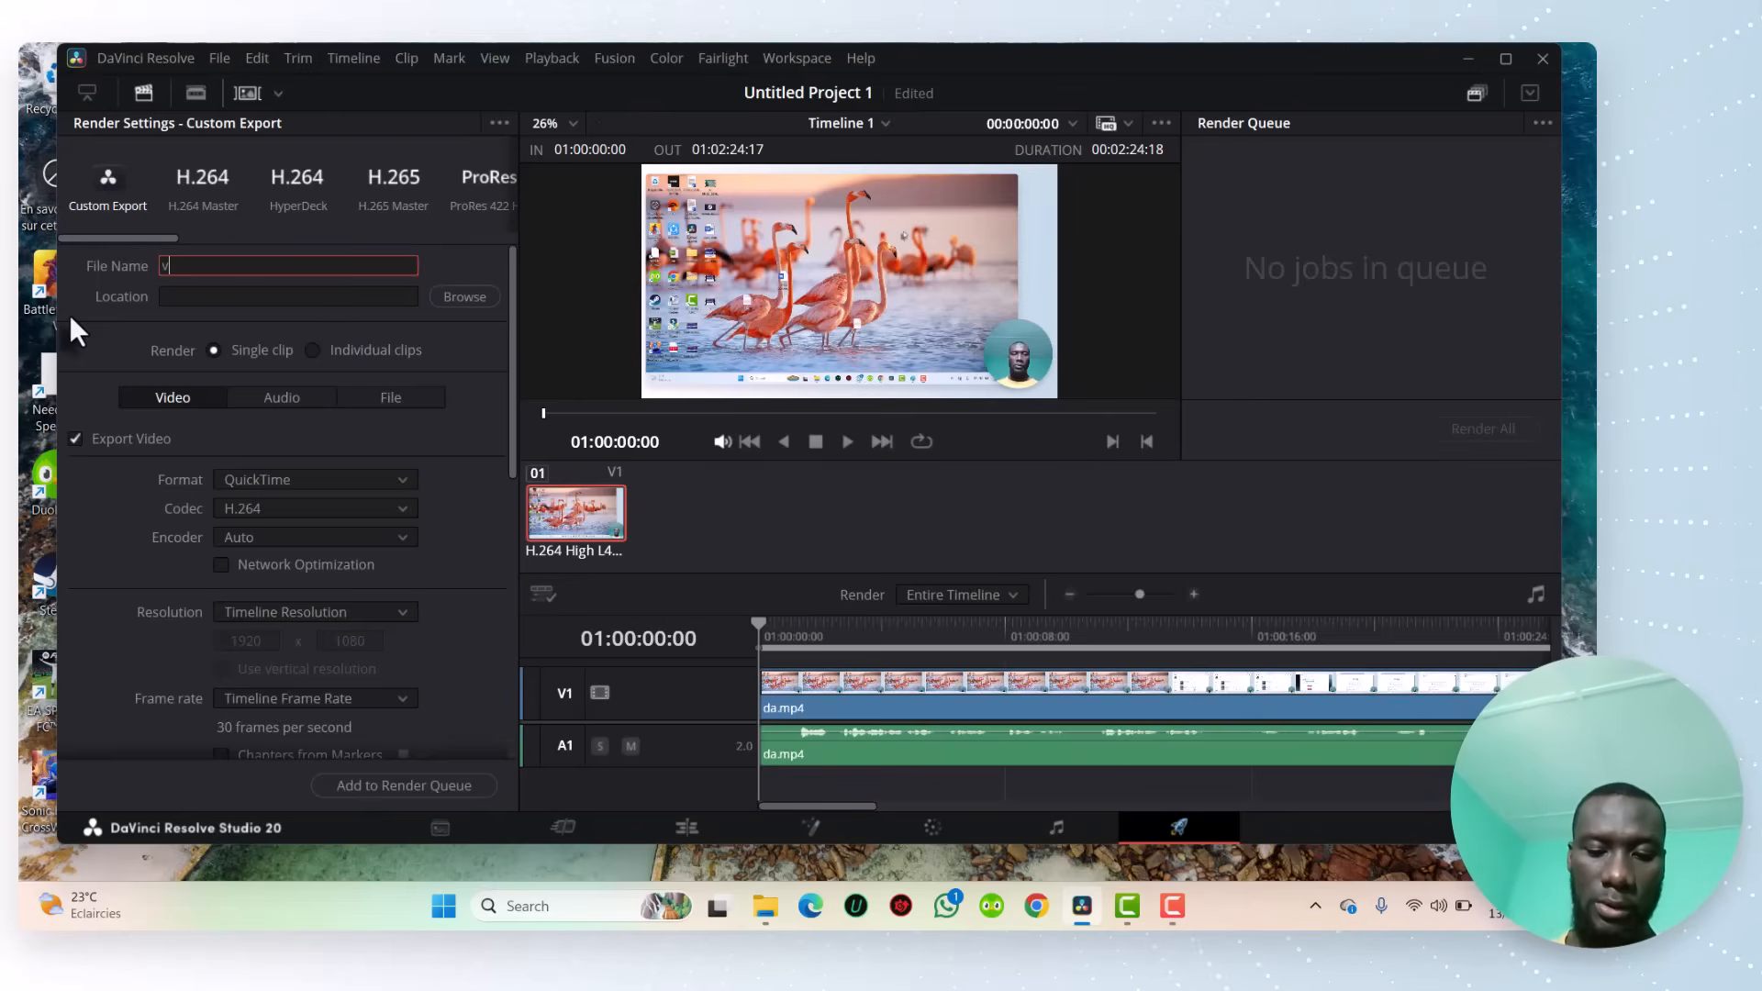
type("ideo")
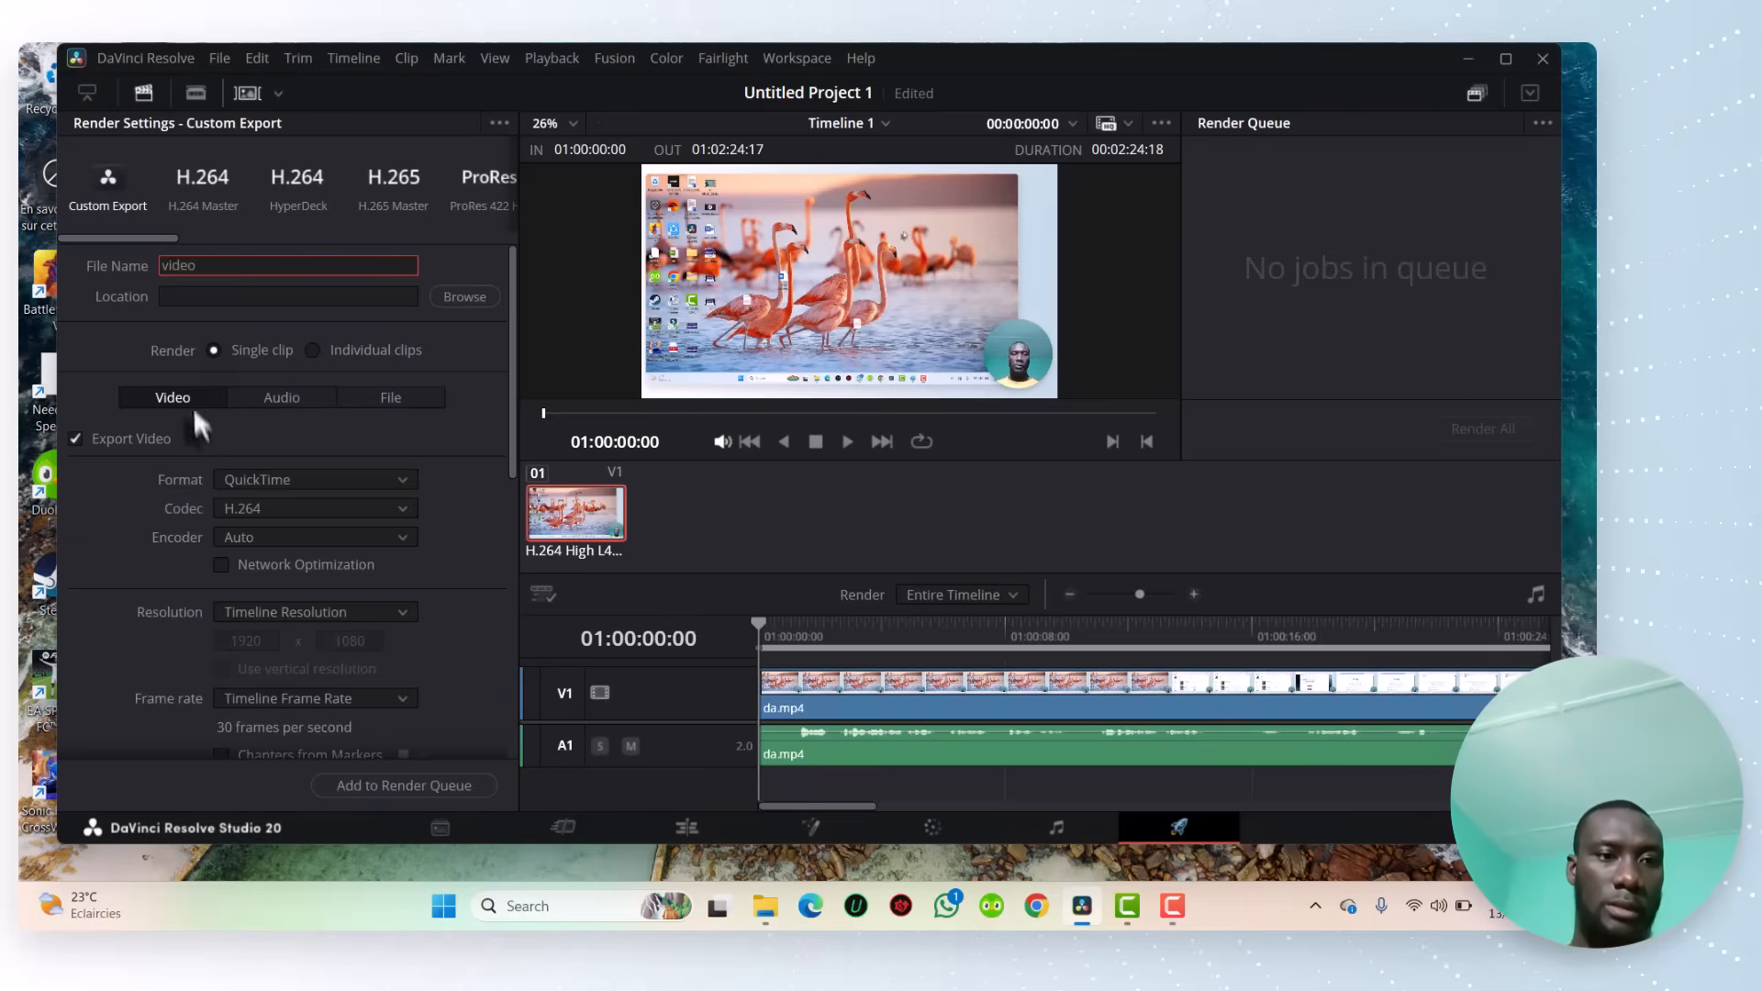
left_click(314, 479)
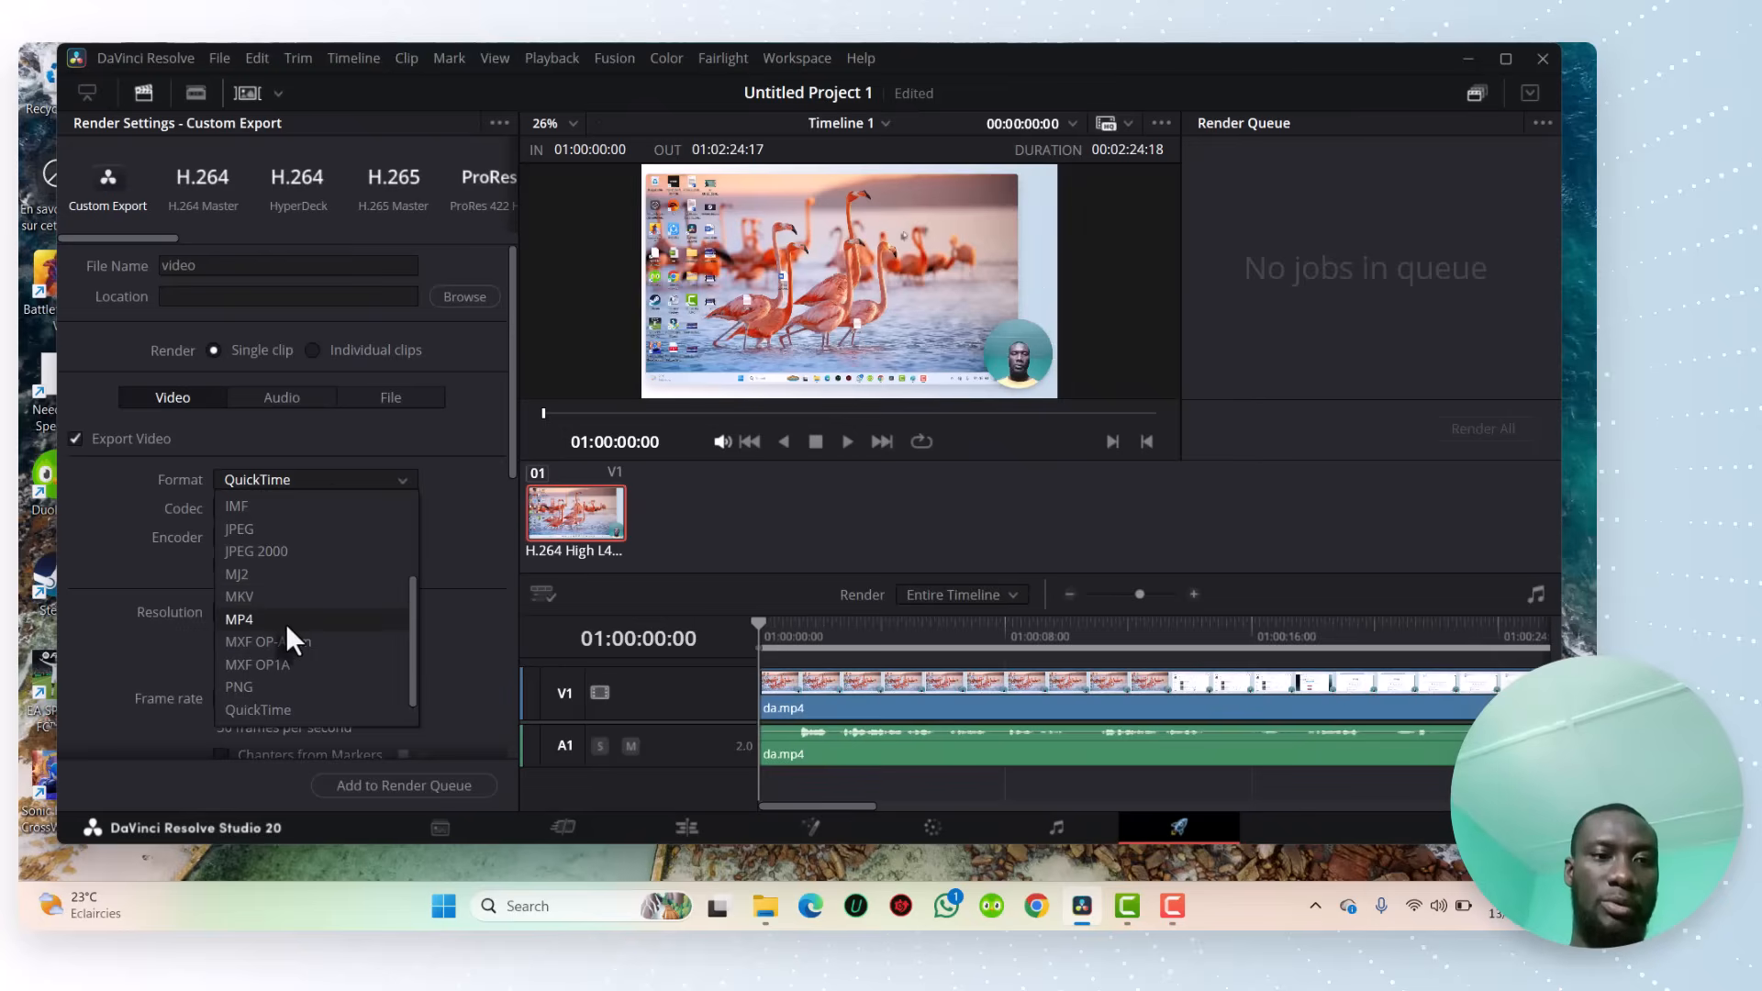
left_click(238, 618)
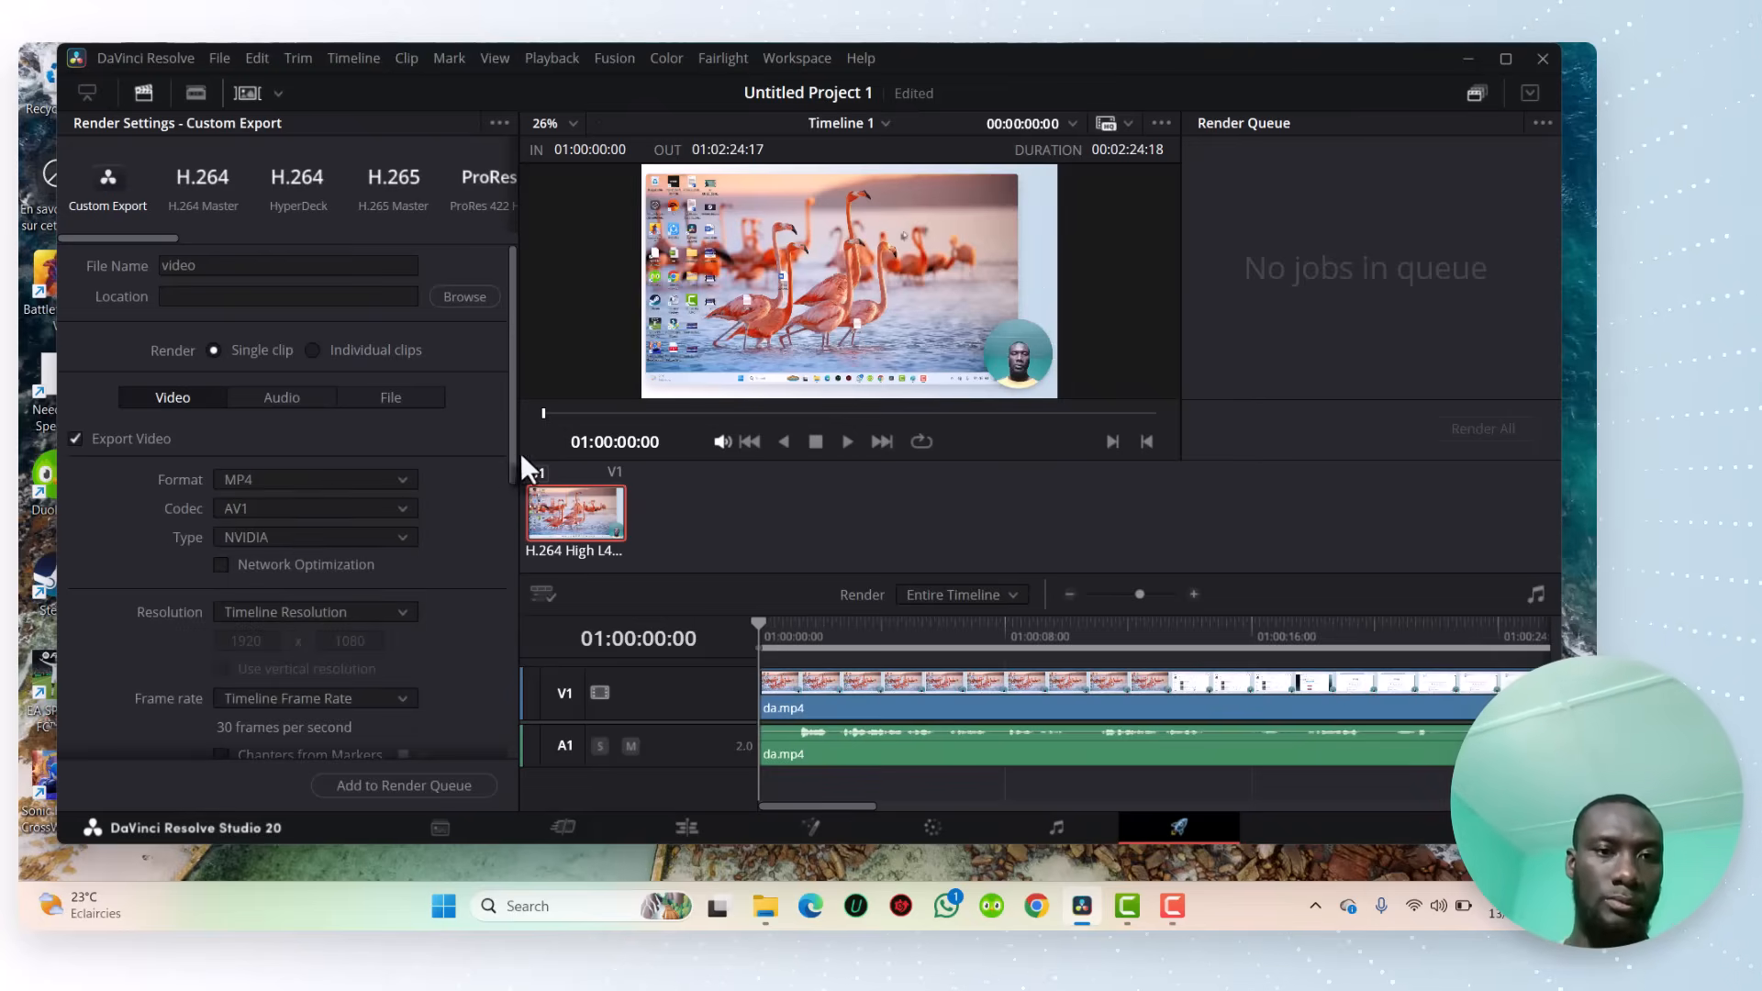
Step: Set the export's encoding quality to Low
scroll("down", 3)
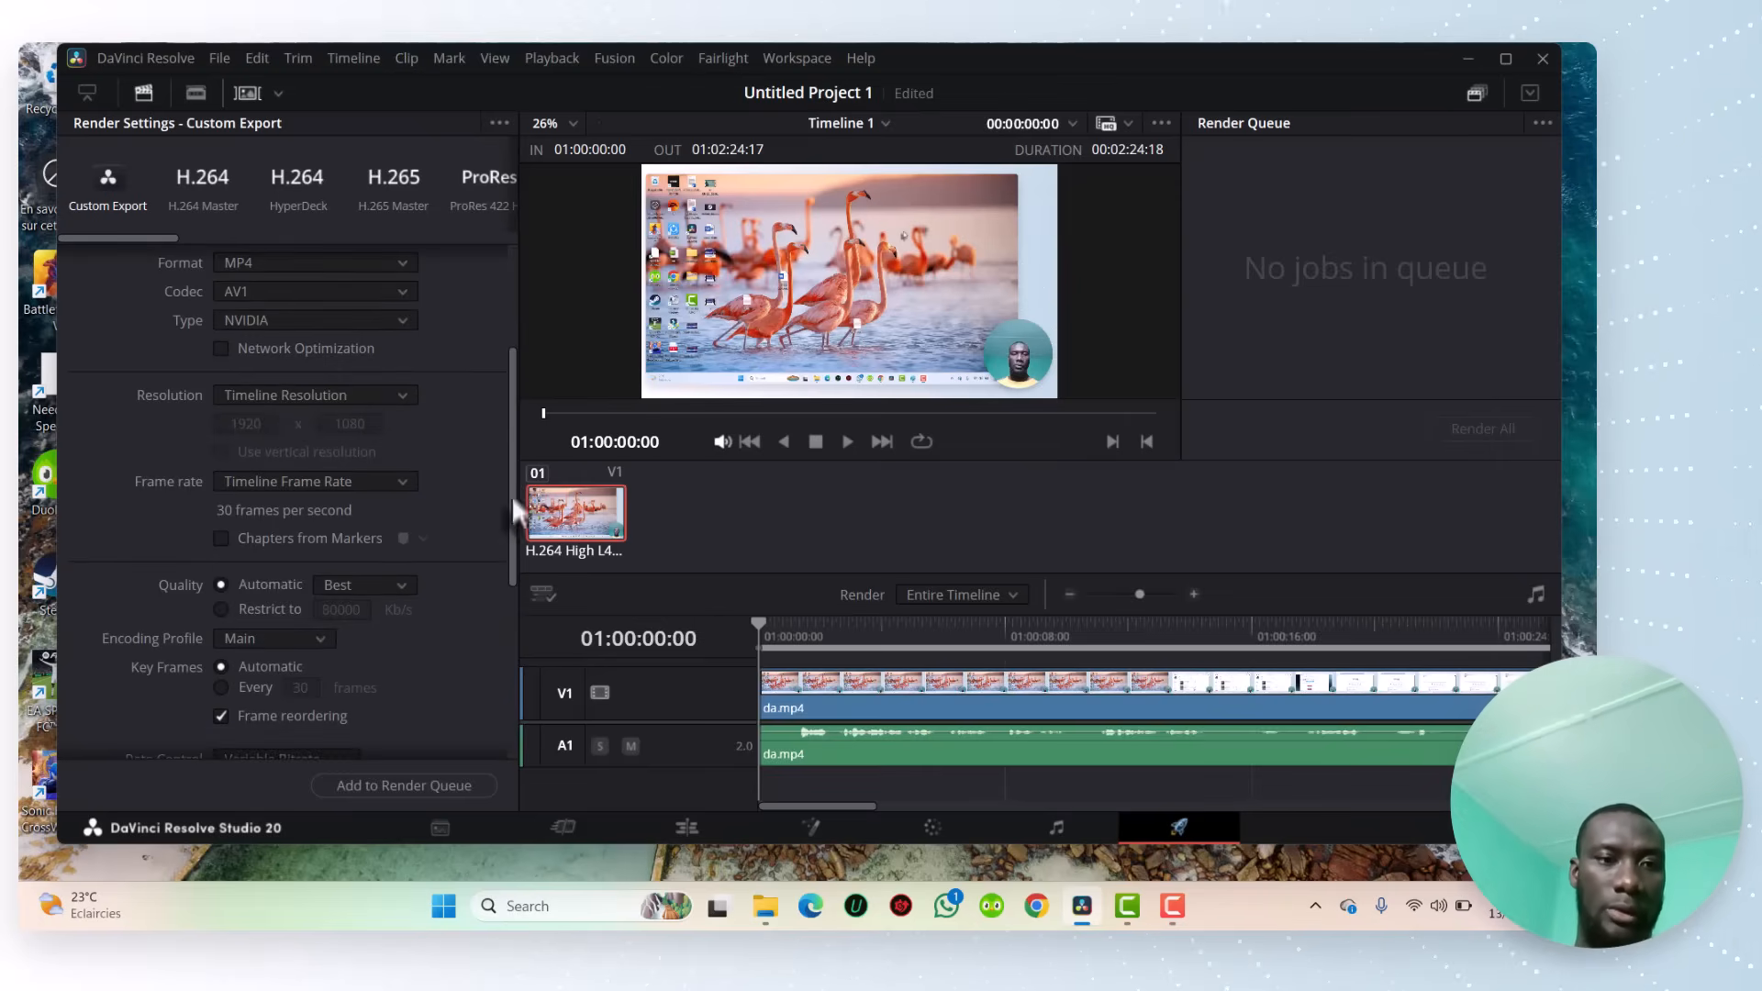
left_click(365, 584)
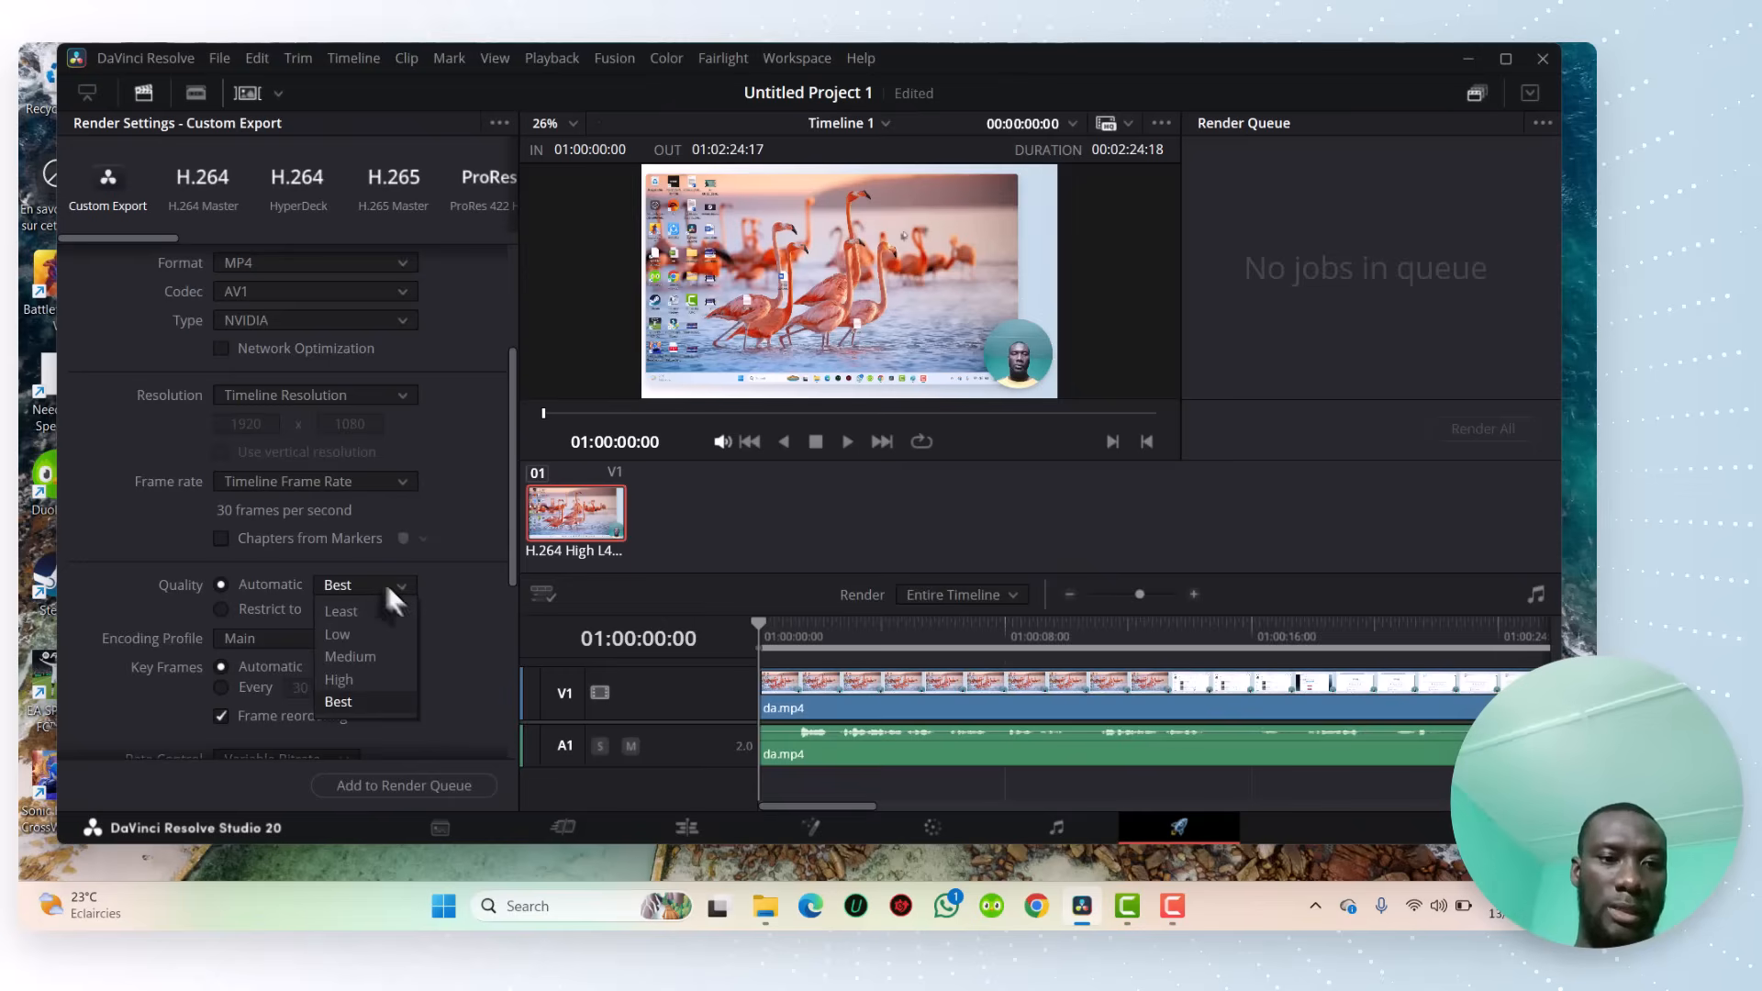
mouse_move(402, 731)
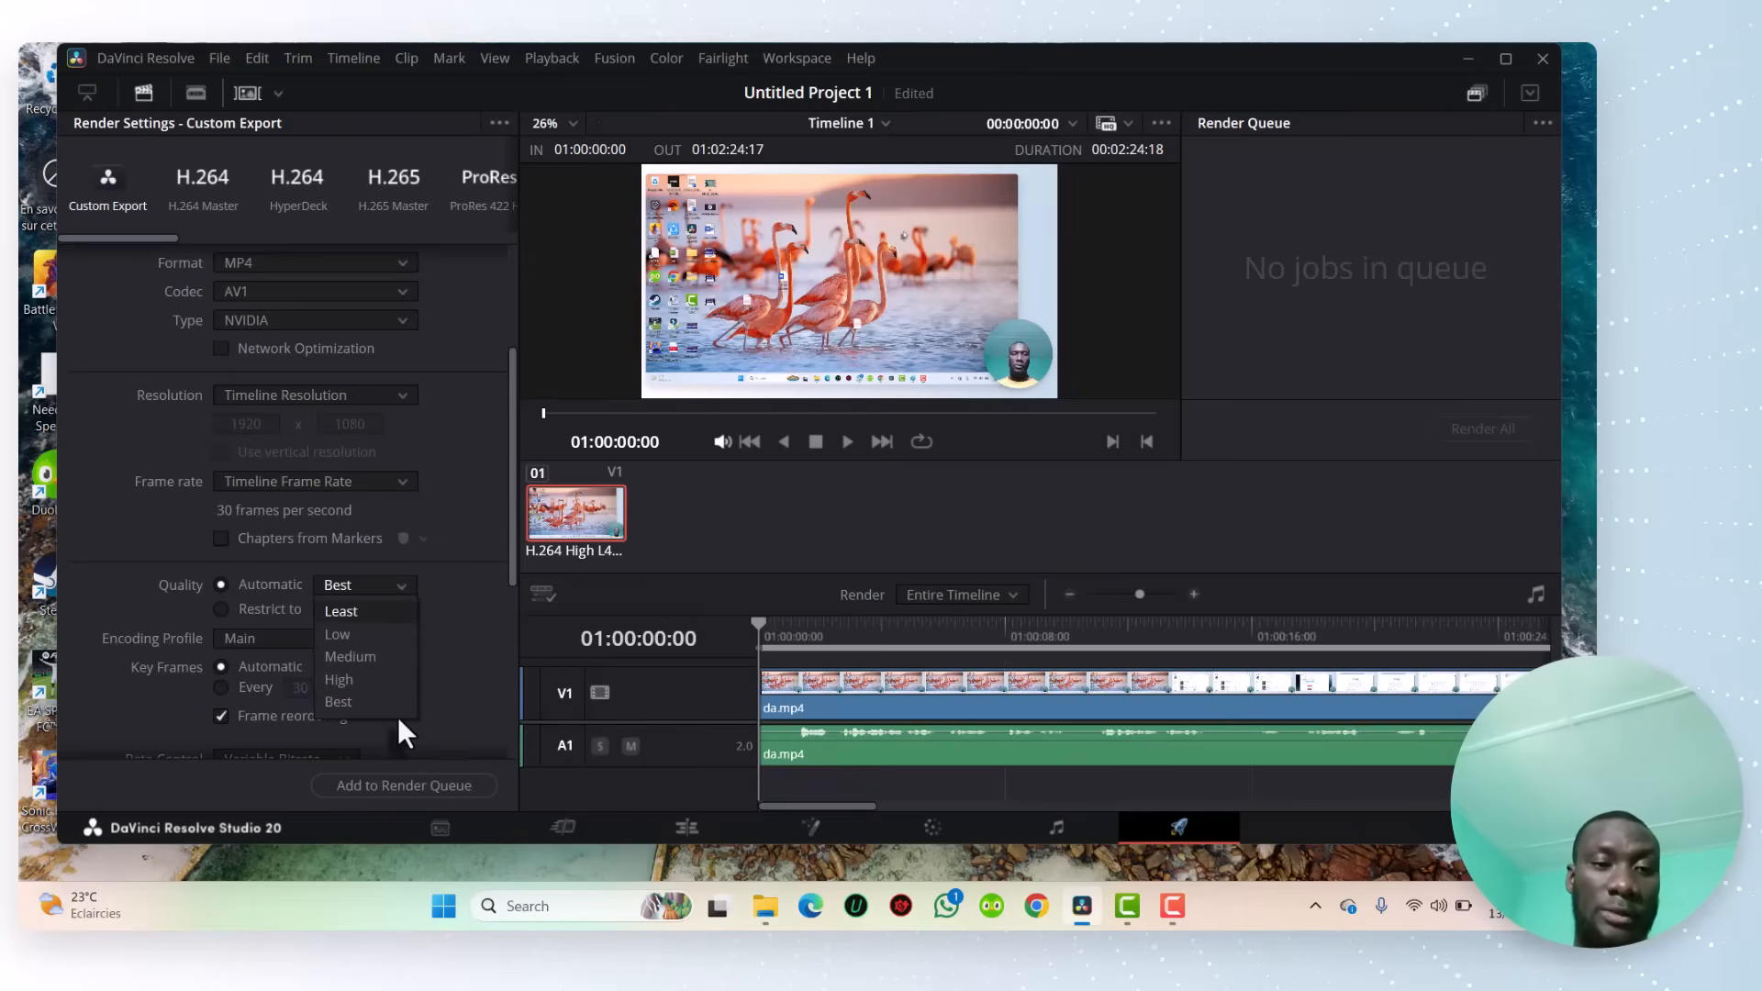
mouse_move(361, 657)
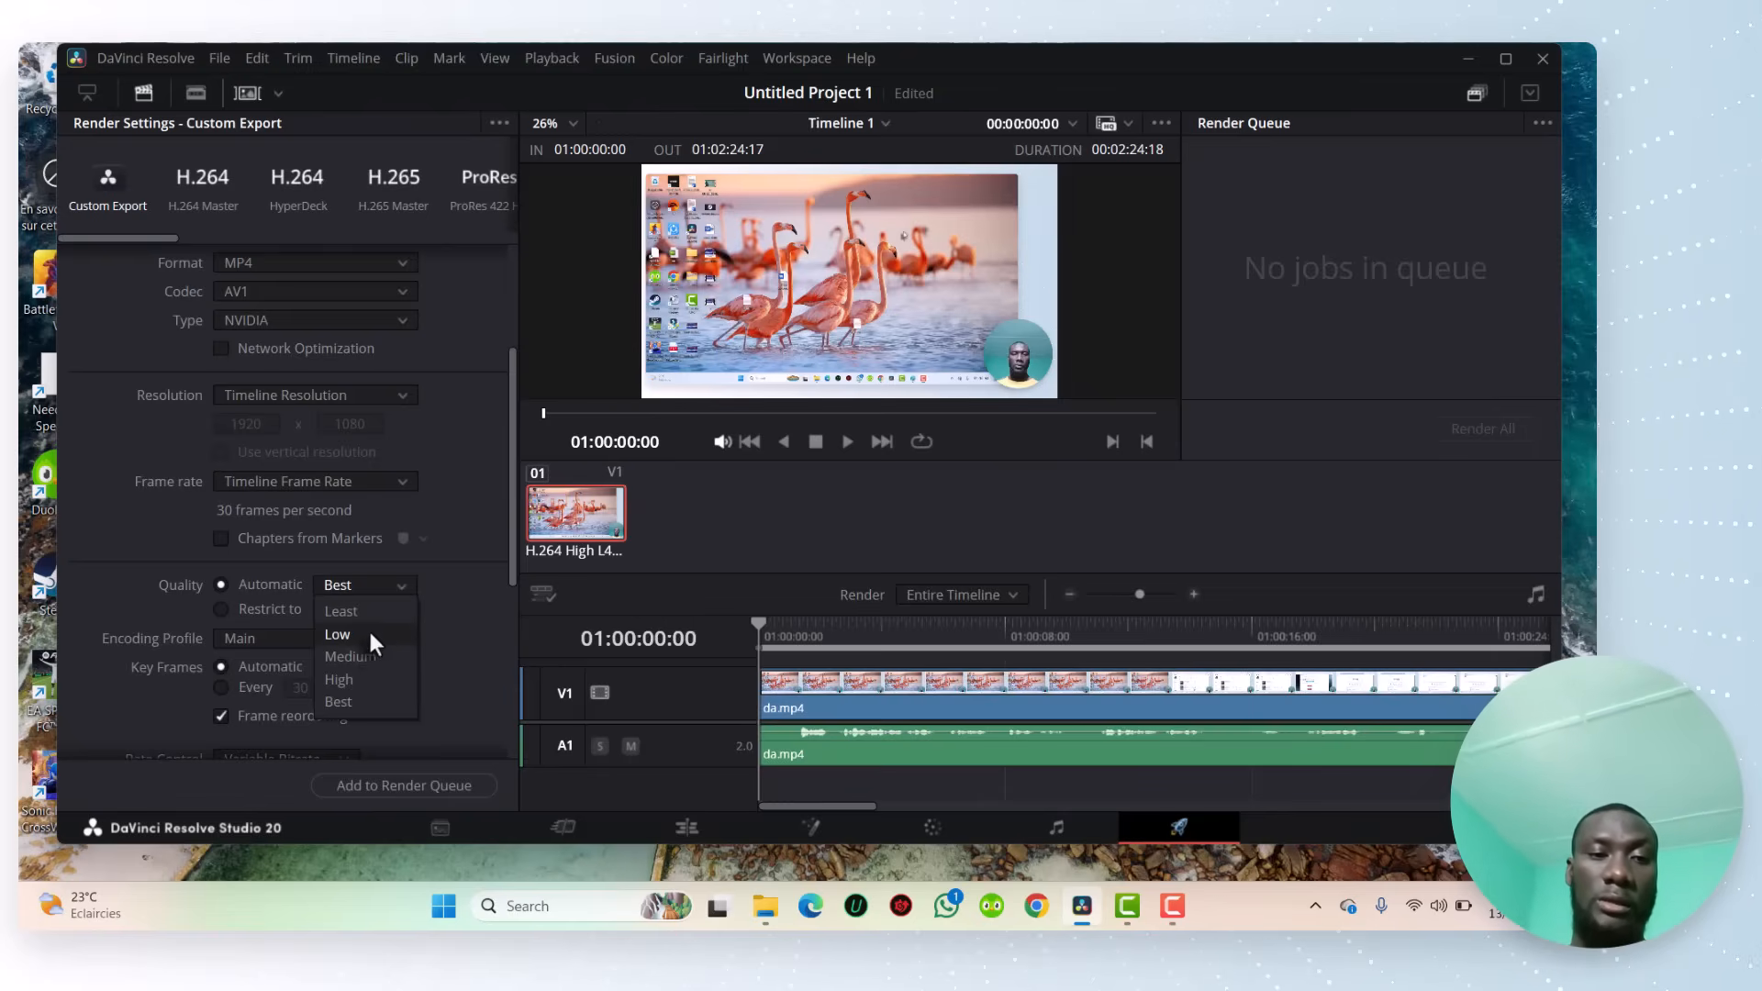
left_click(338, 633)
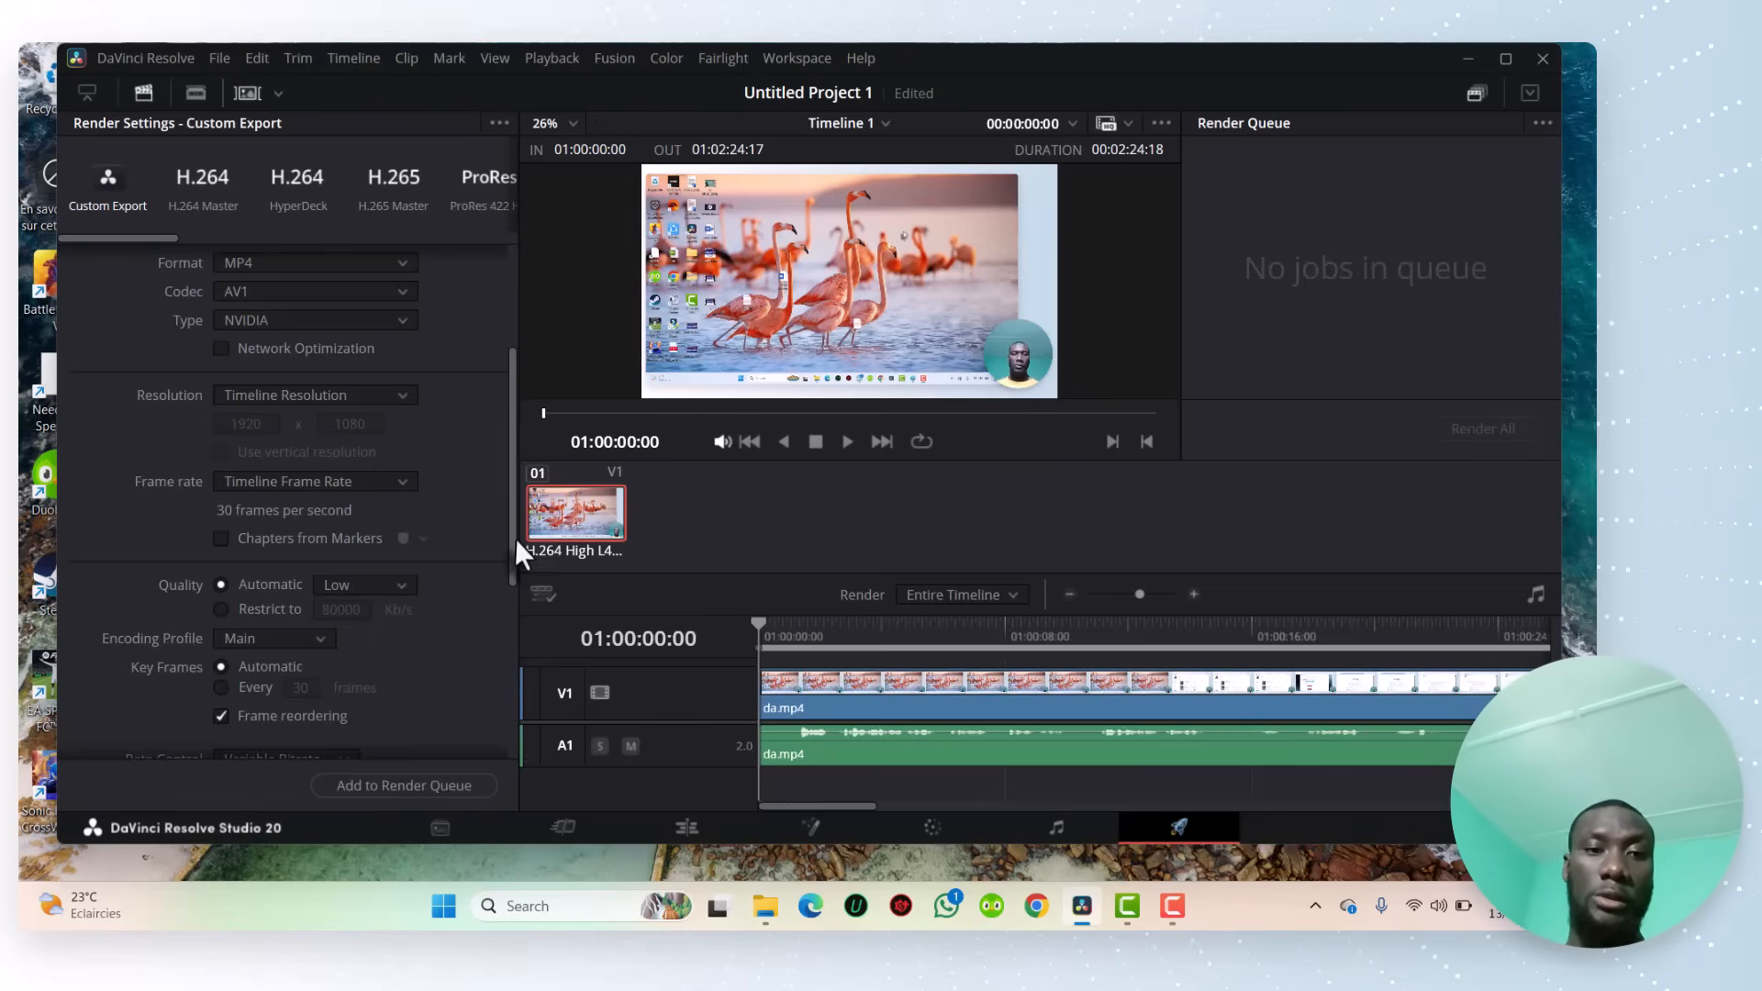
Step: Add the timeline to the render queue as video.mp4 saved in the Videos folder
scroll("down", 3)
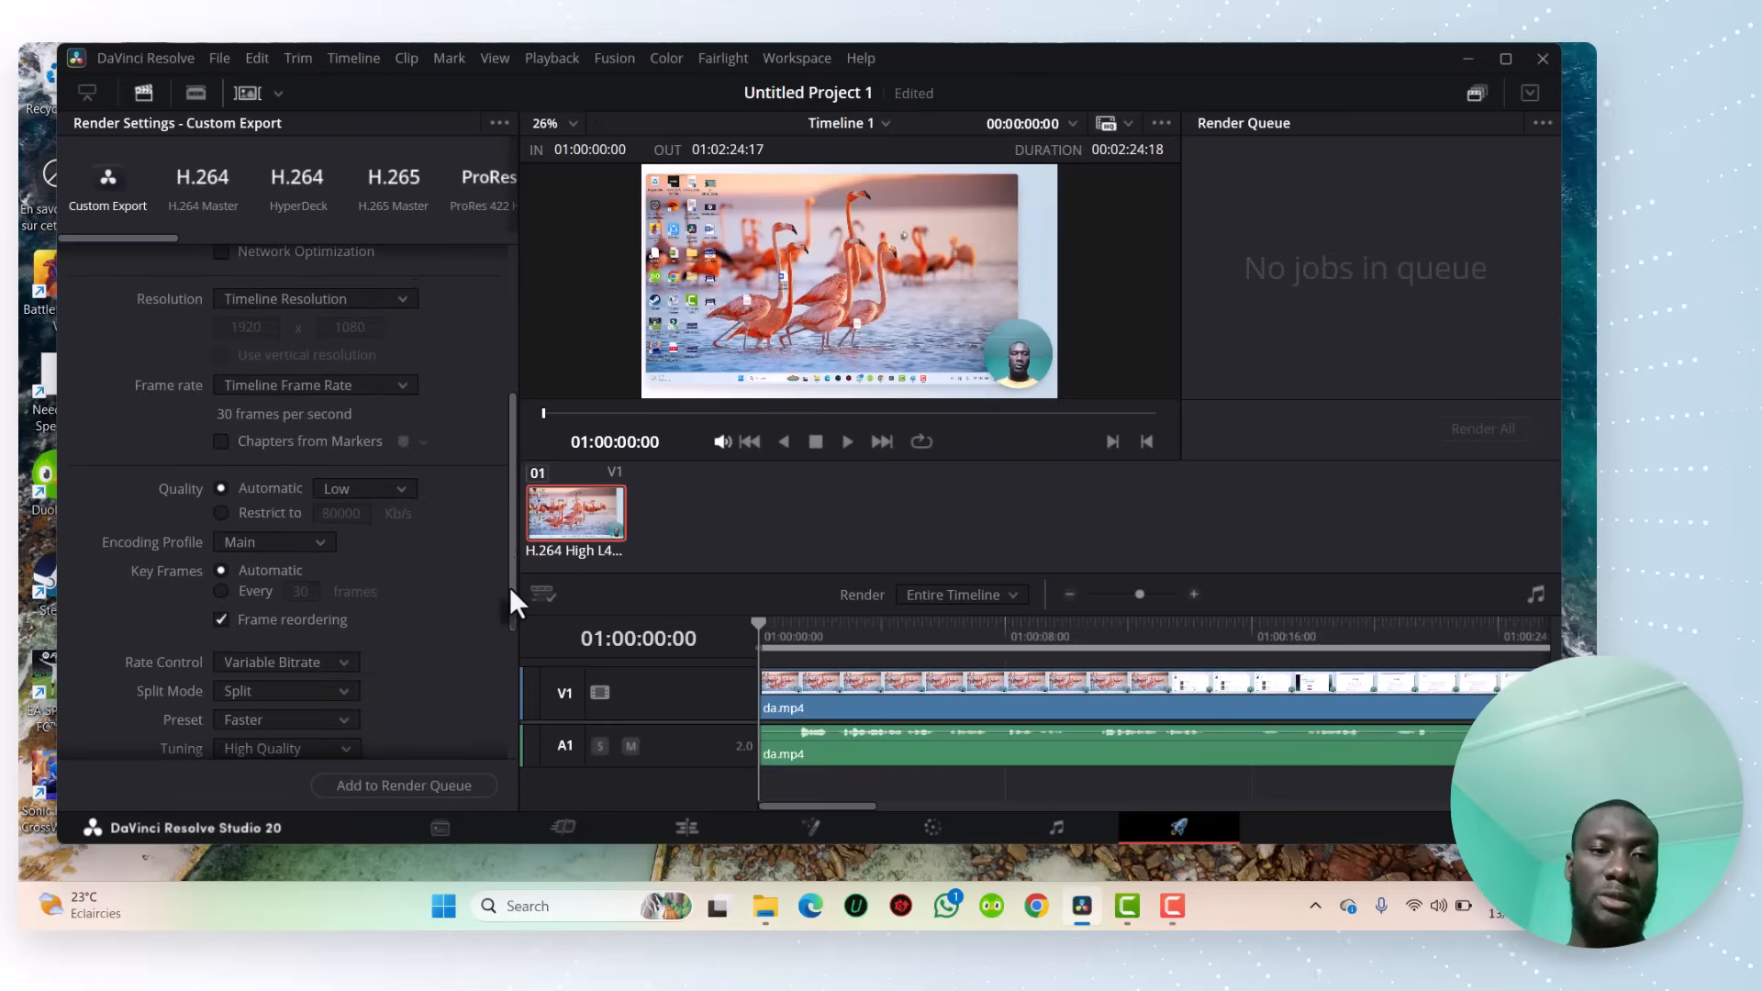
scroll("down", 3)
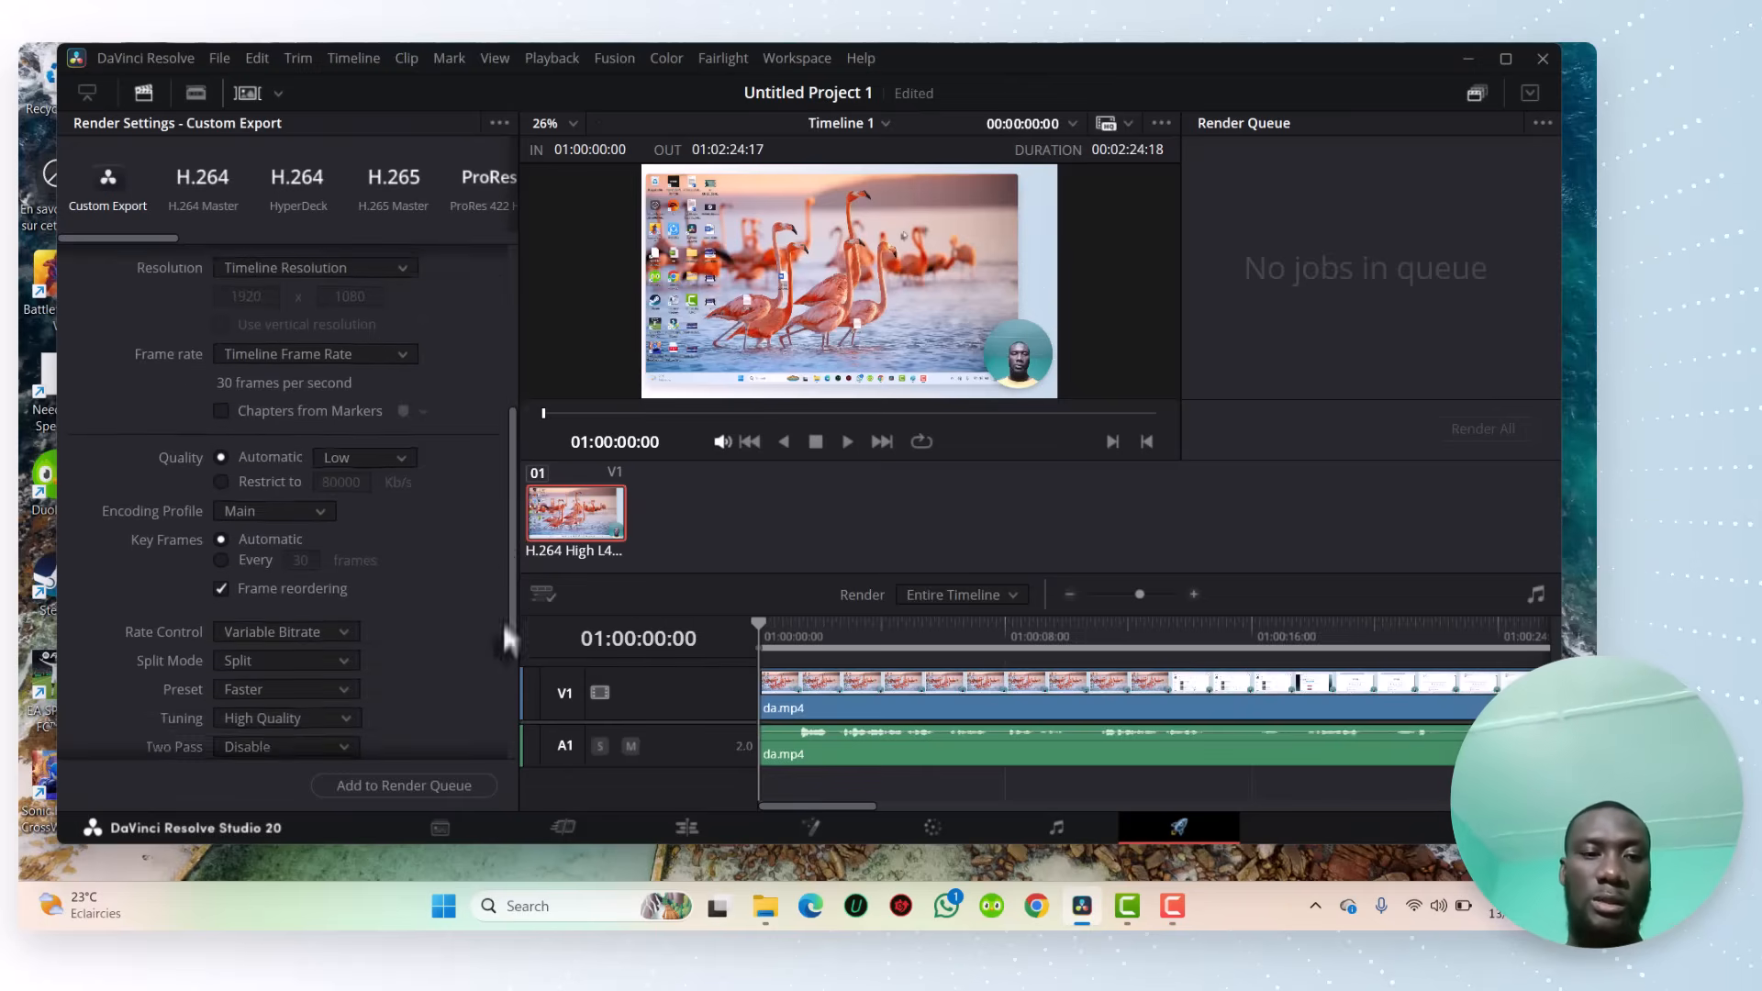
scroll("down", 3)
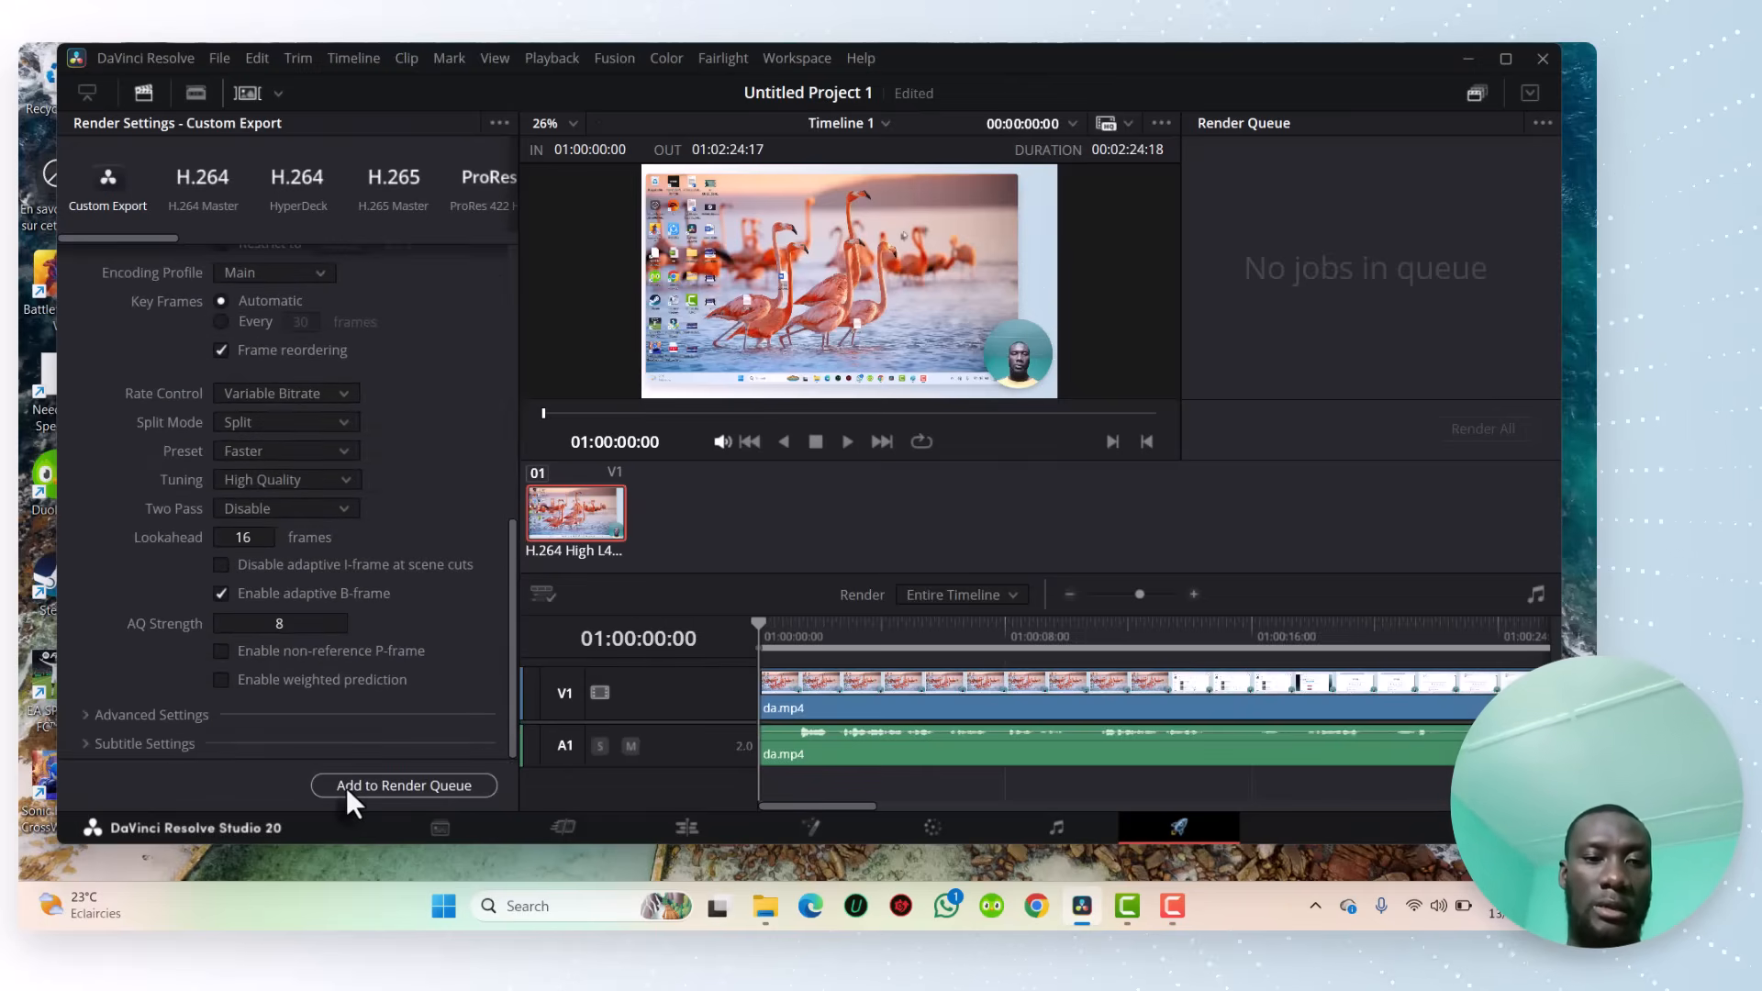
mouse_move(416, 804)
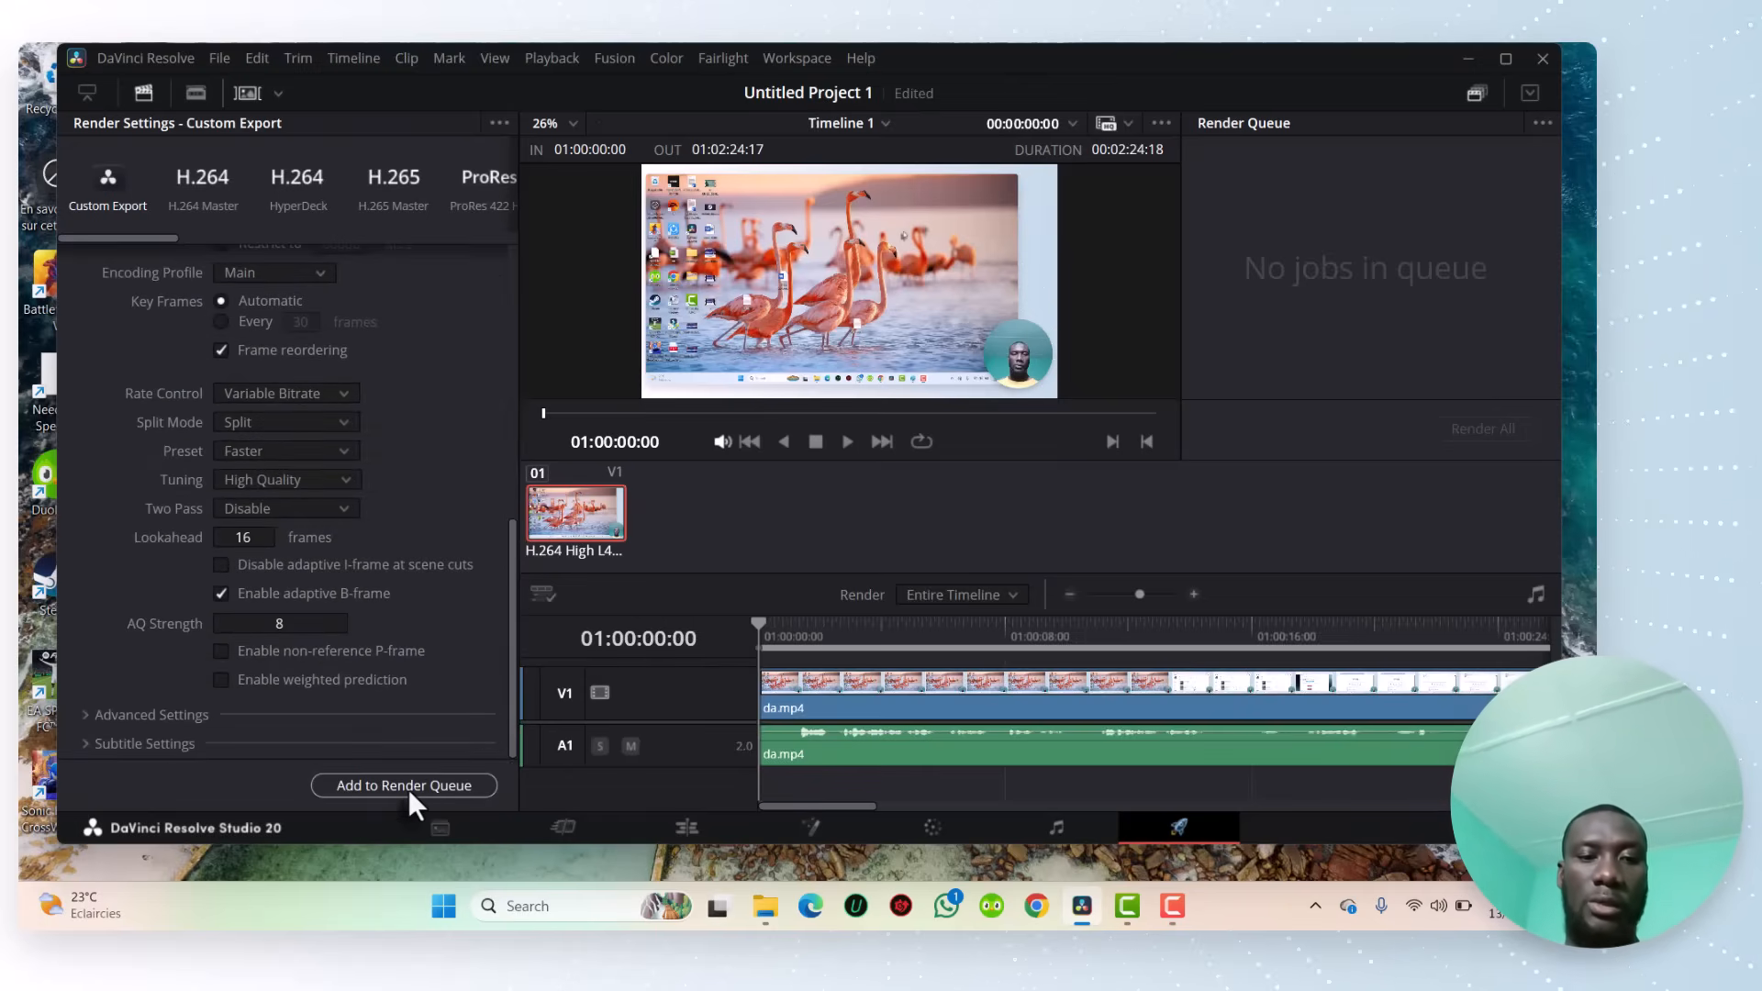
left_click(402, 783)
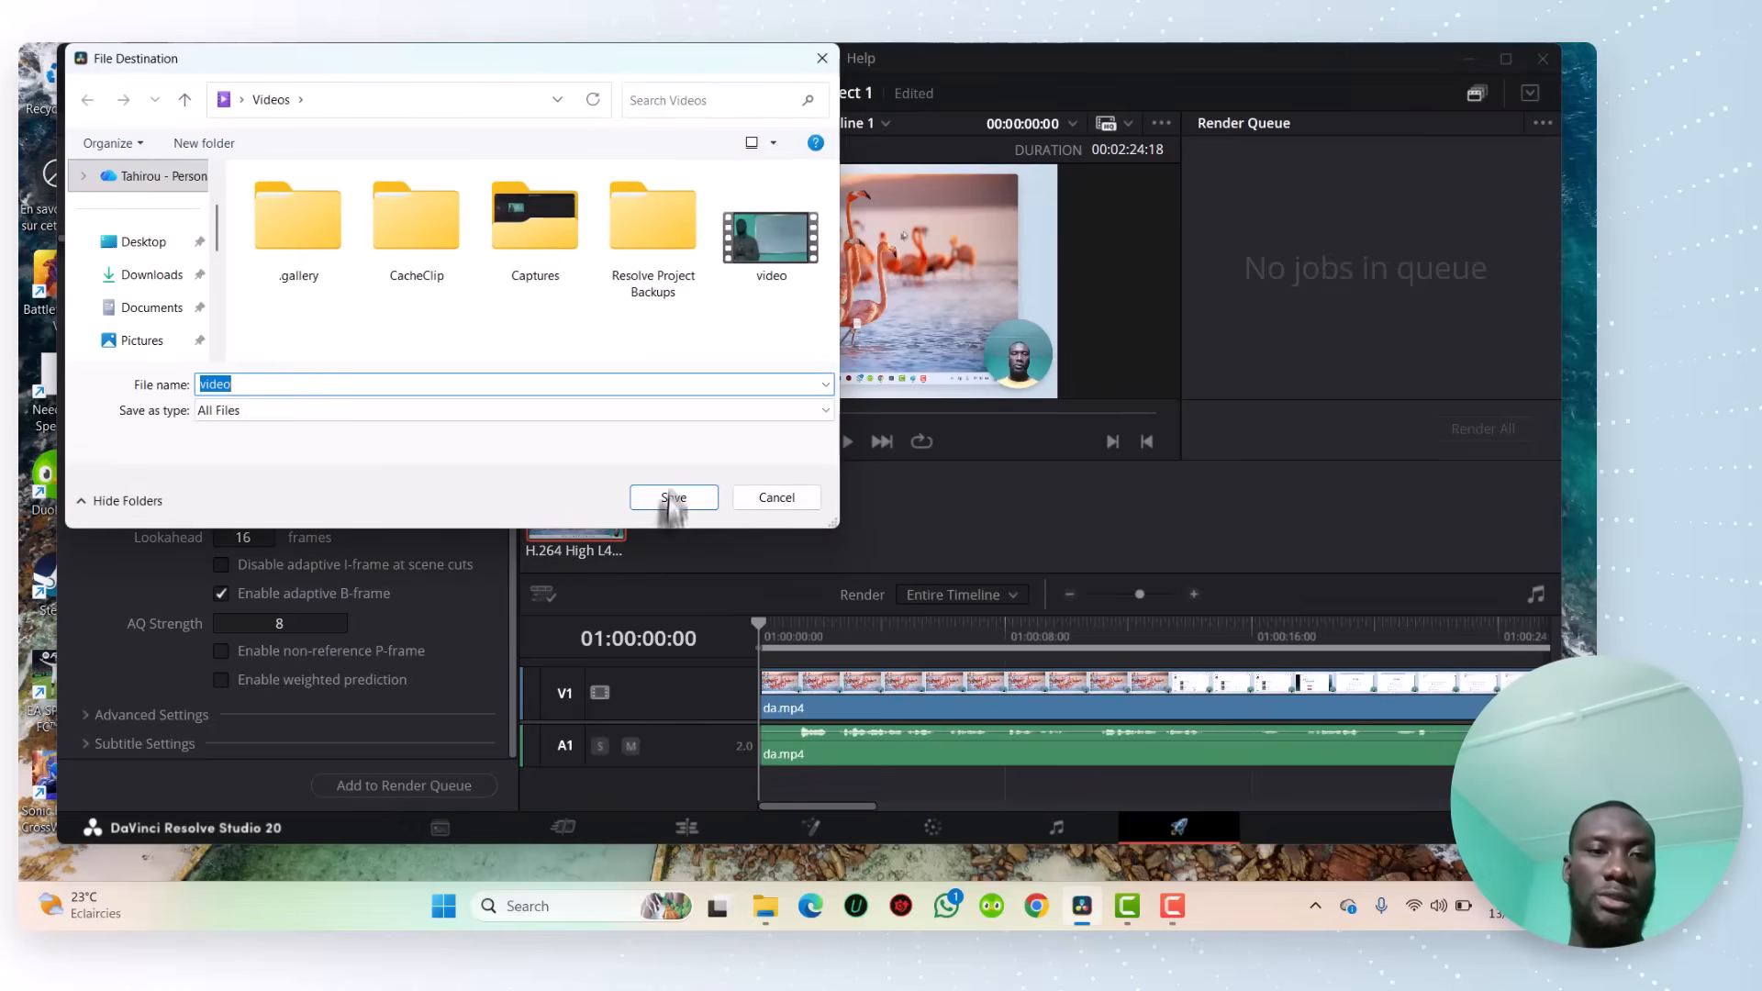
left_click(673, 497)
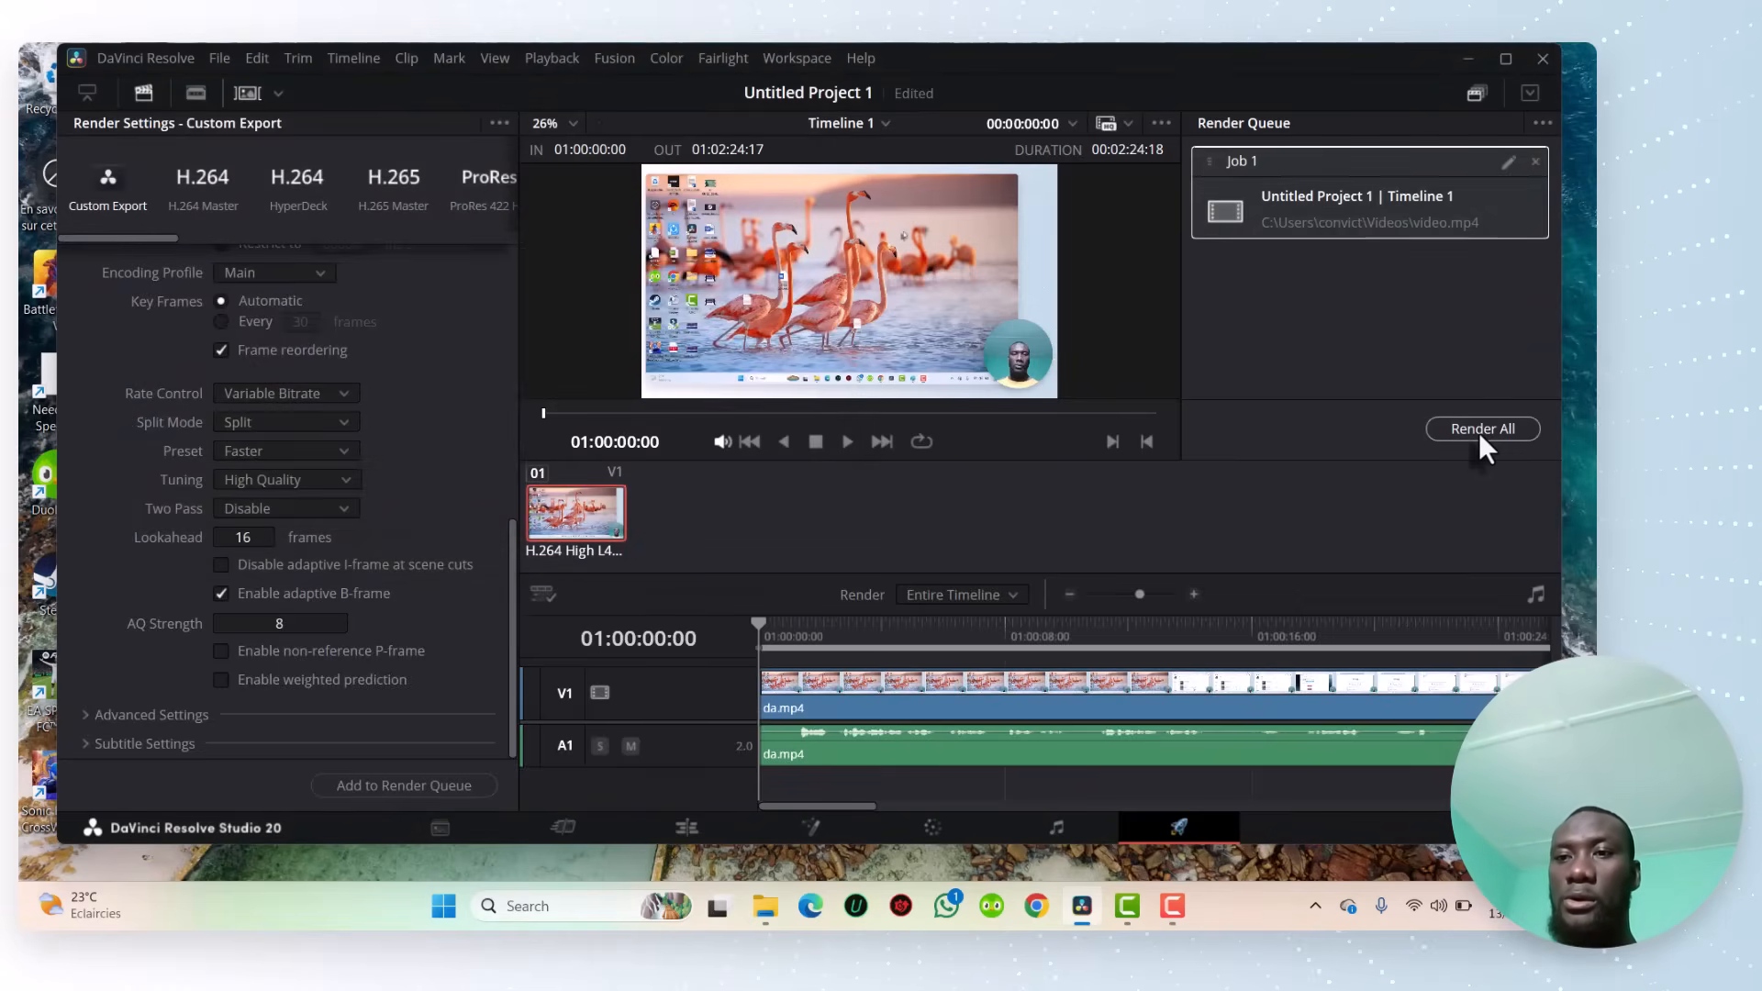
Step: Render Job 1 to completion and open its file location in the Videos folder
left_click(1483, 427)
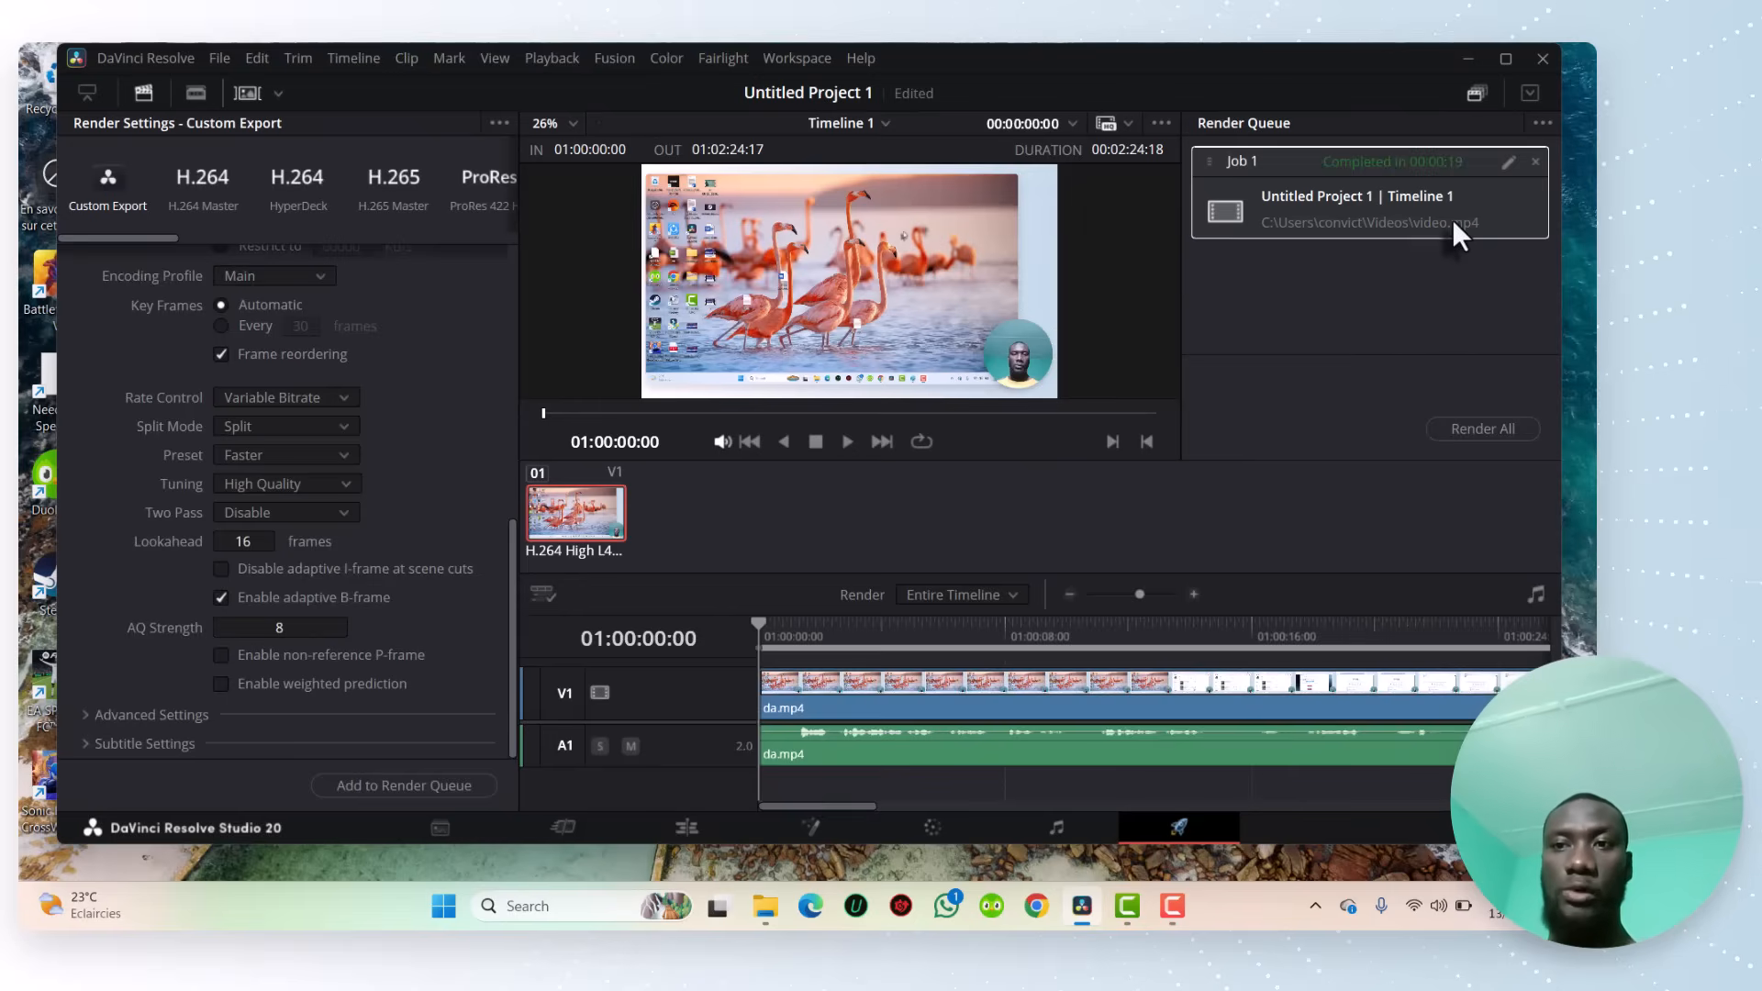
right_click(1364, 222)
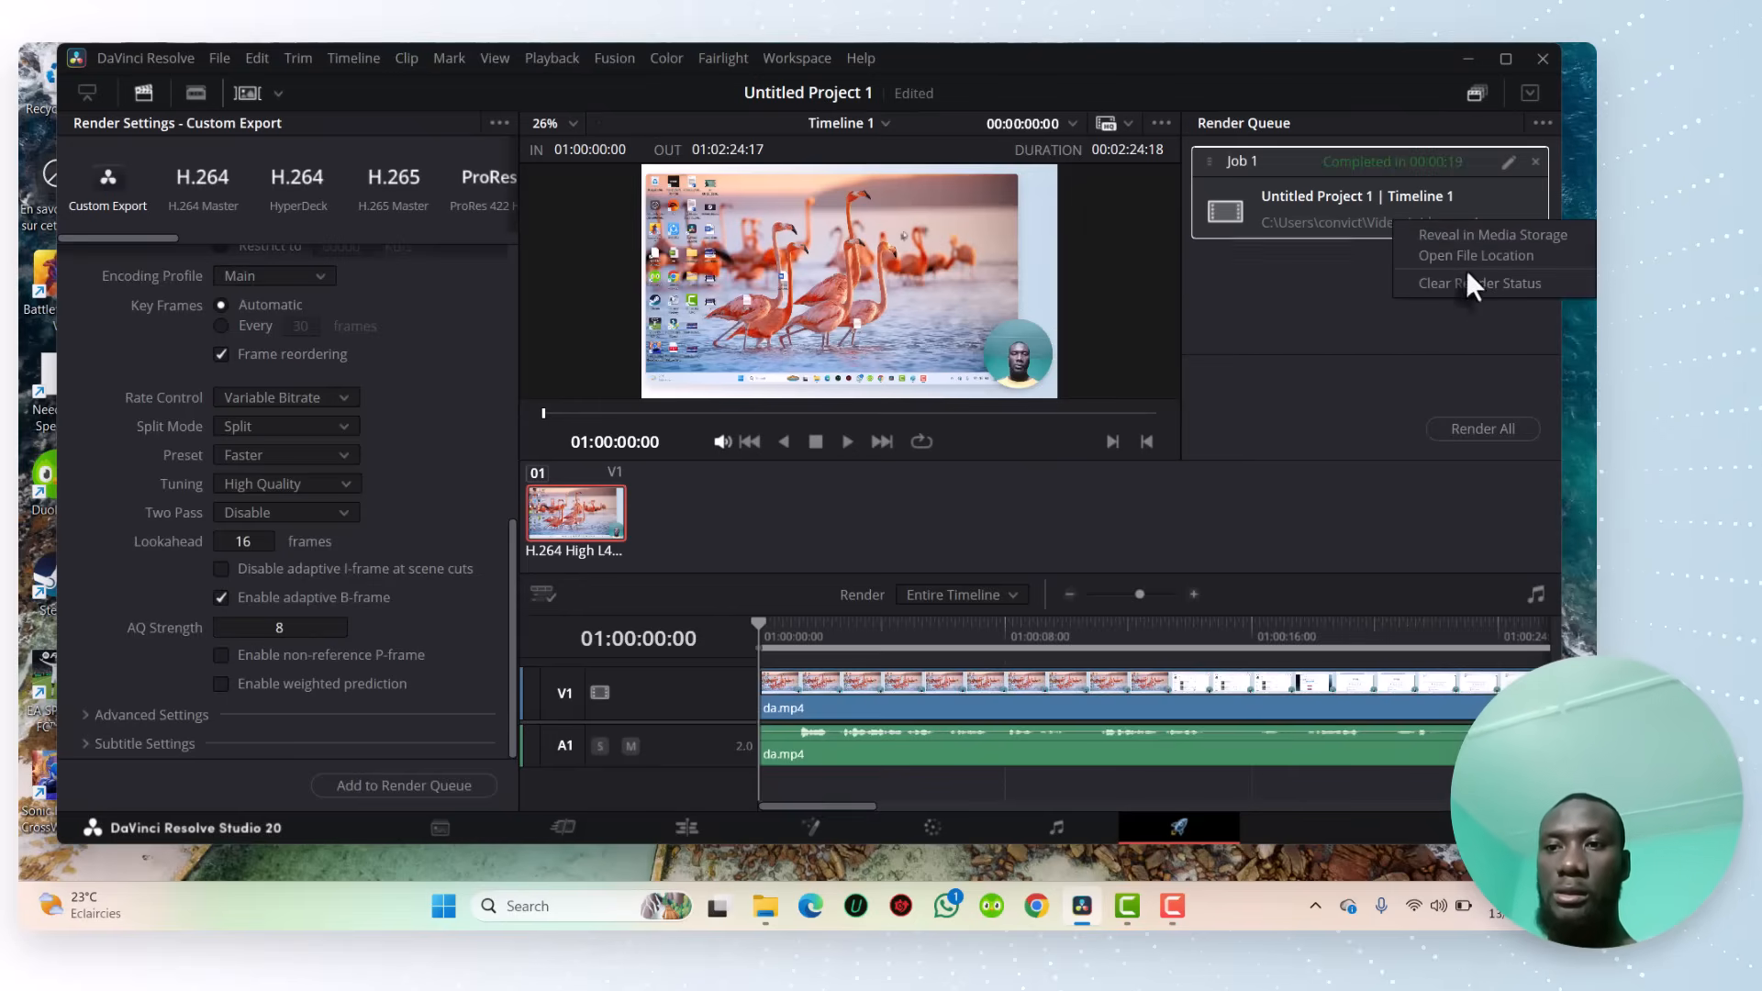
mouse_move(1476, 255)
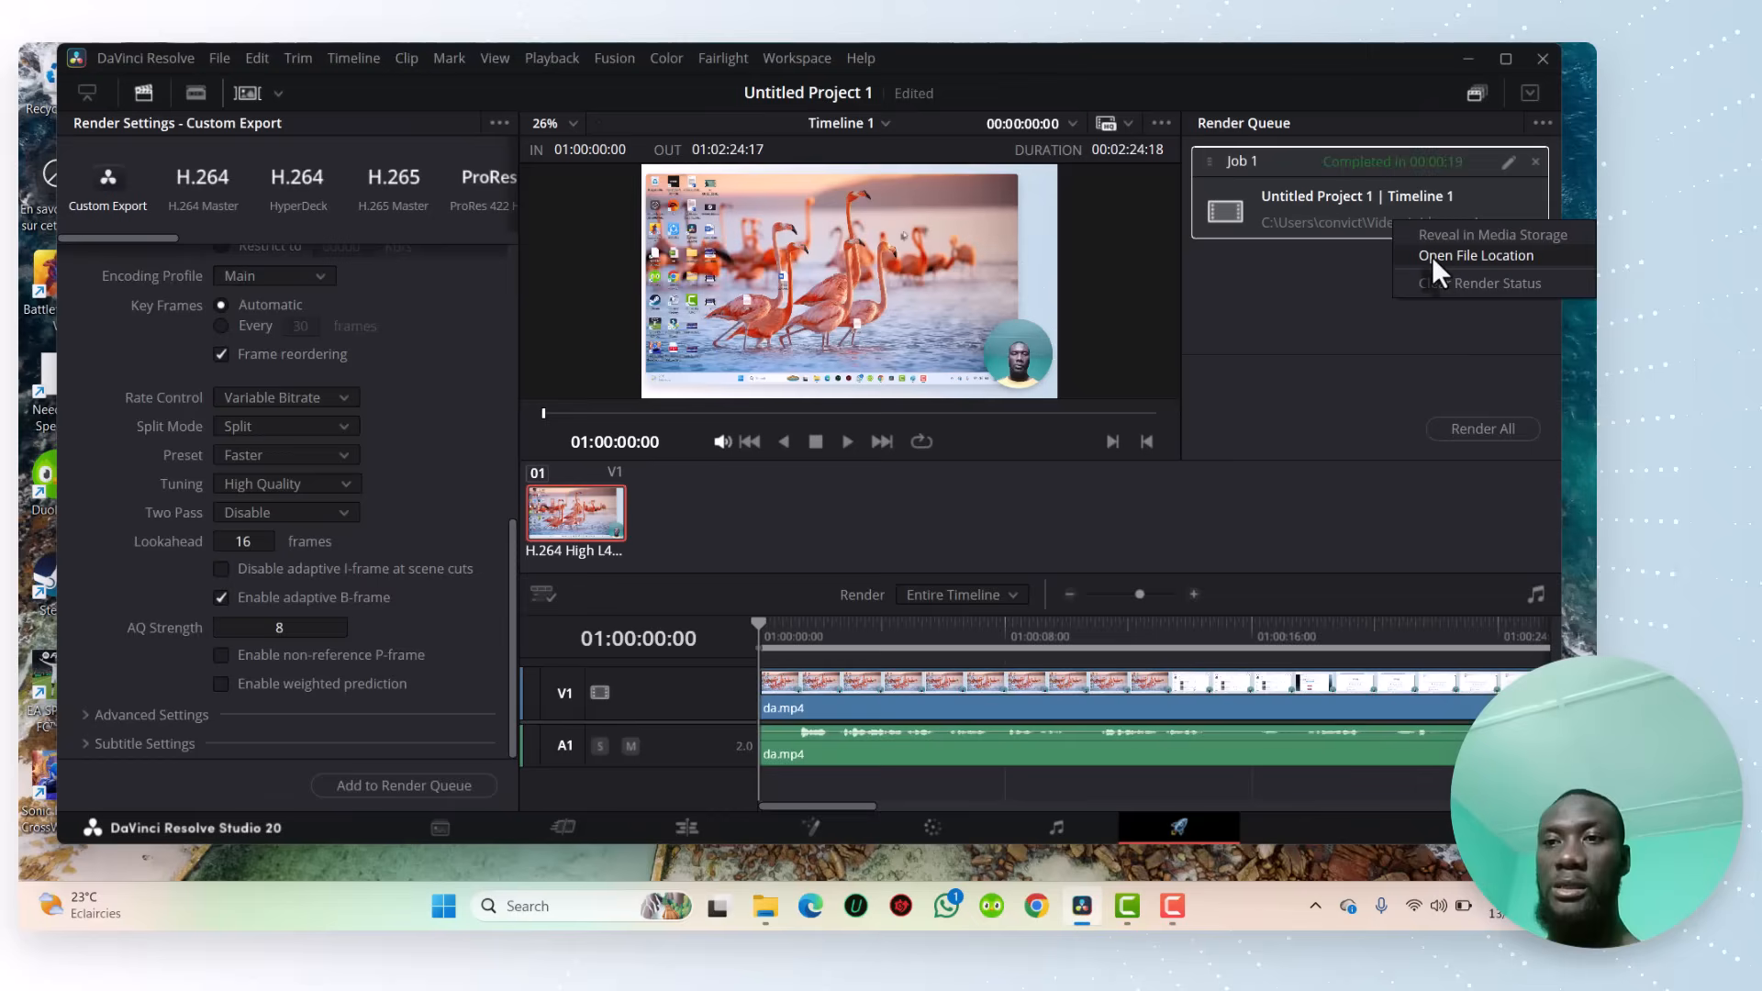
left_click(1474, 255)
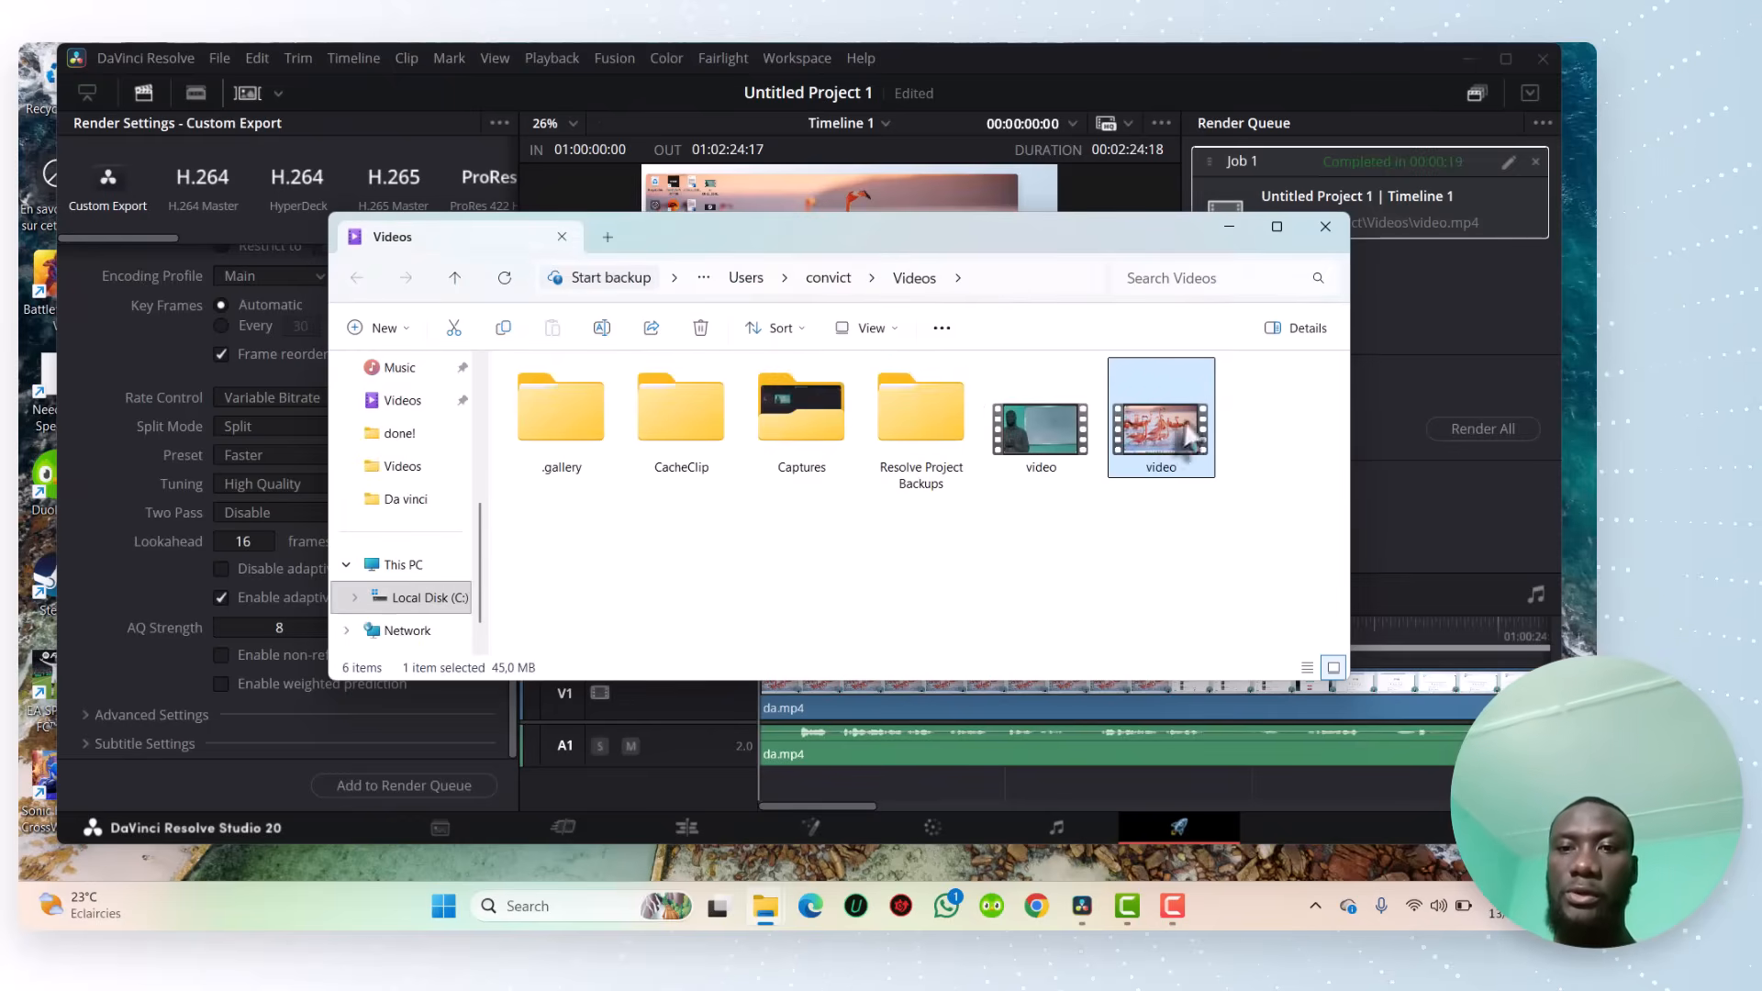
mouse_move(1164, 422)
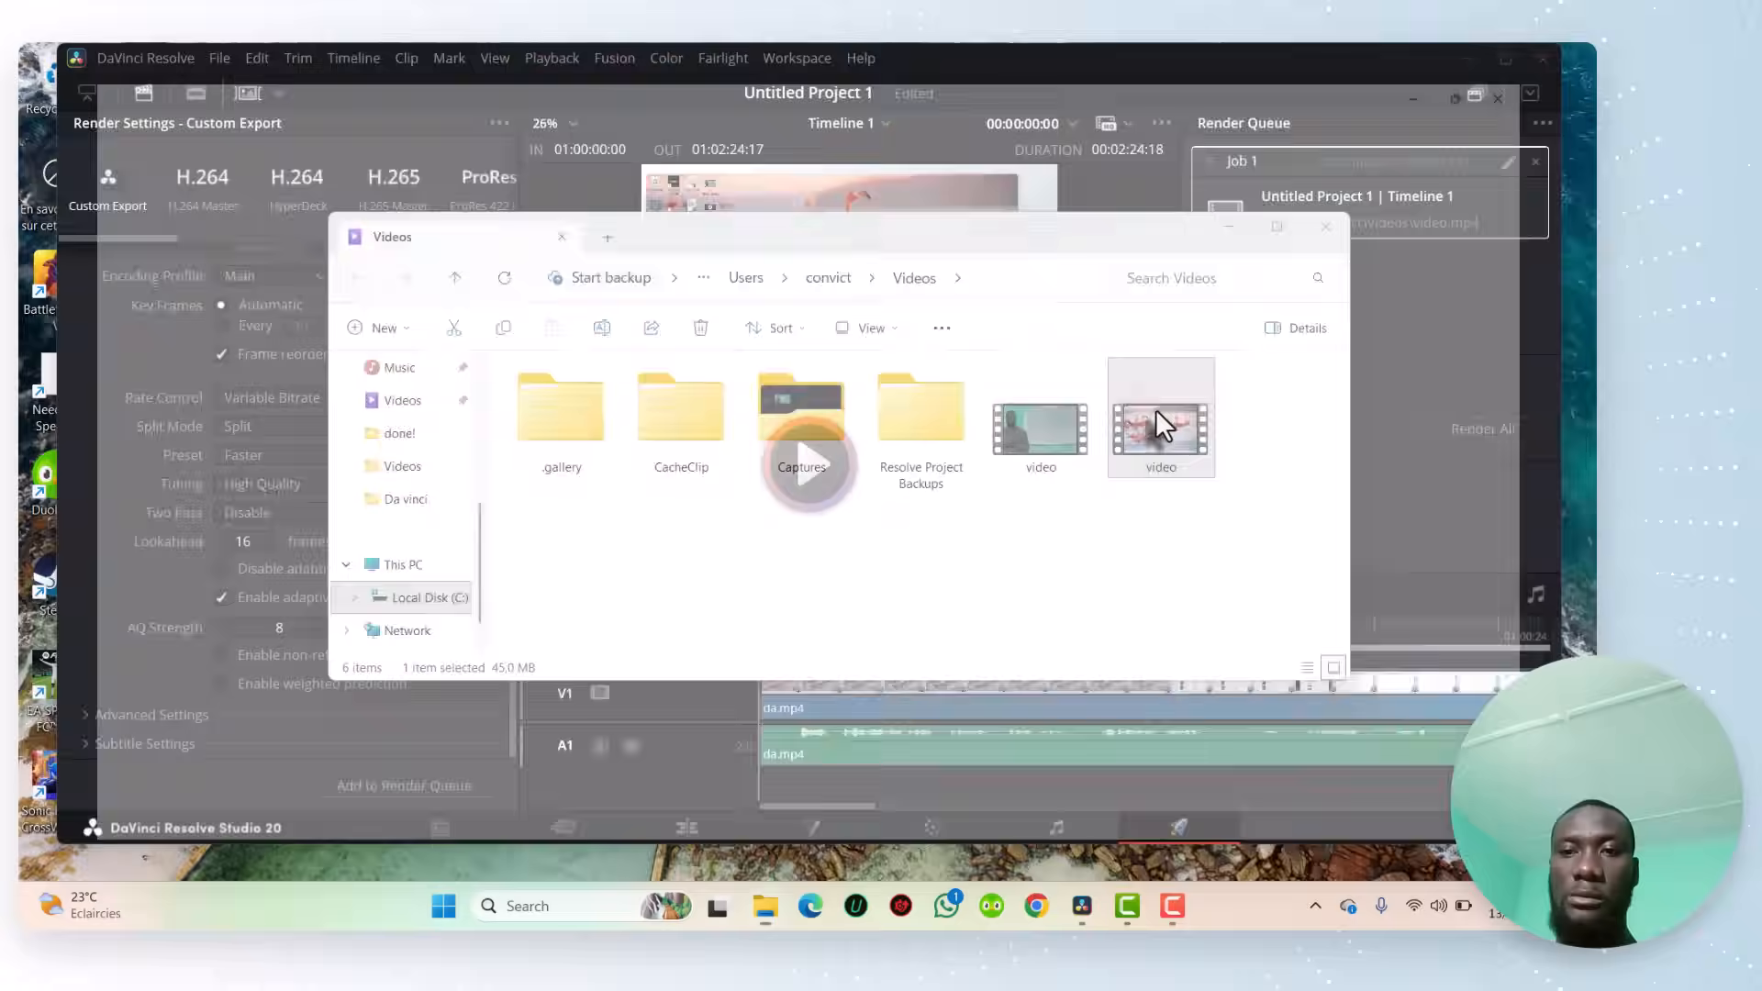
Step: Play the rendered video.mp4 from the Videos folder, then close the folder window
double_click(1160, 416)
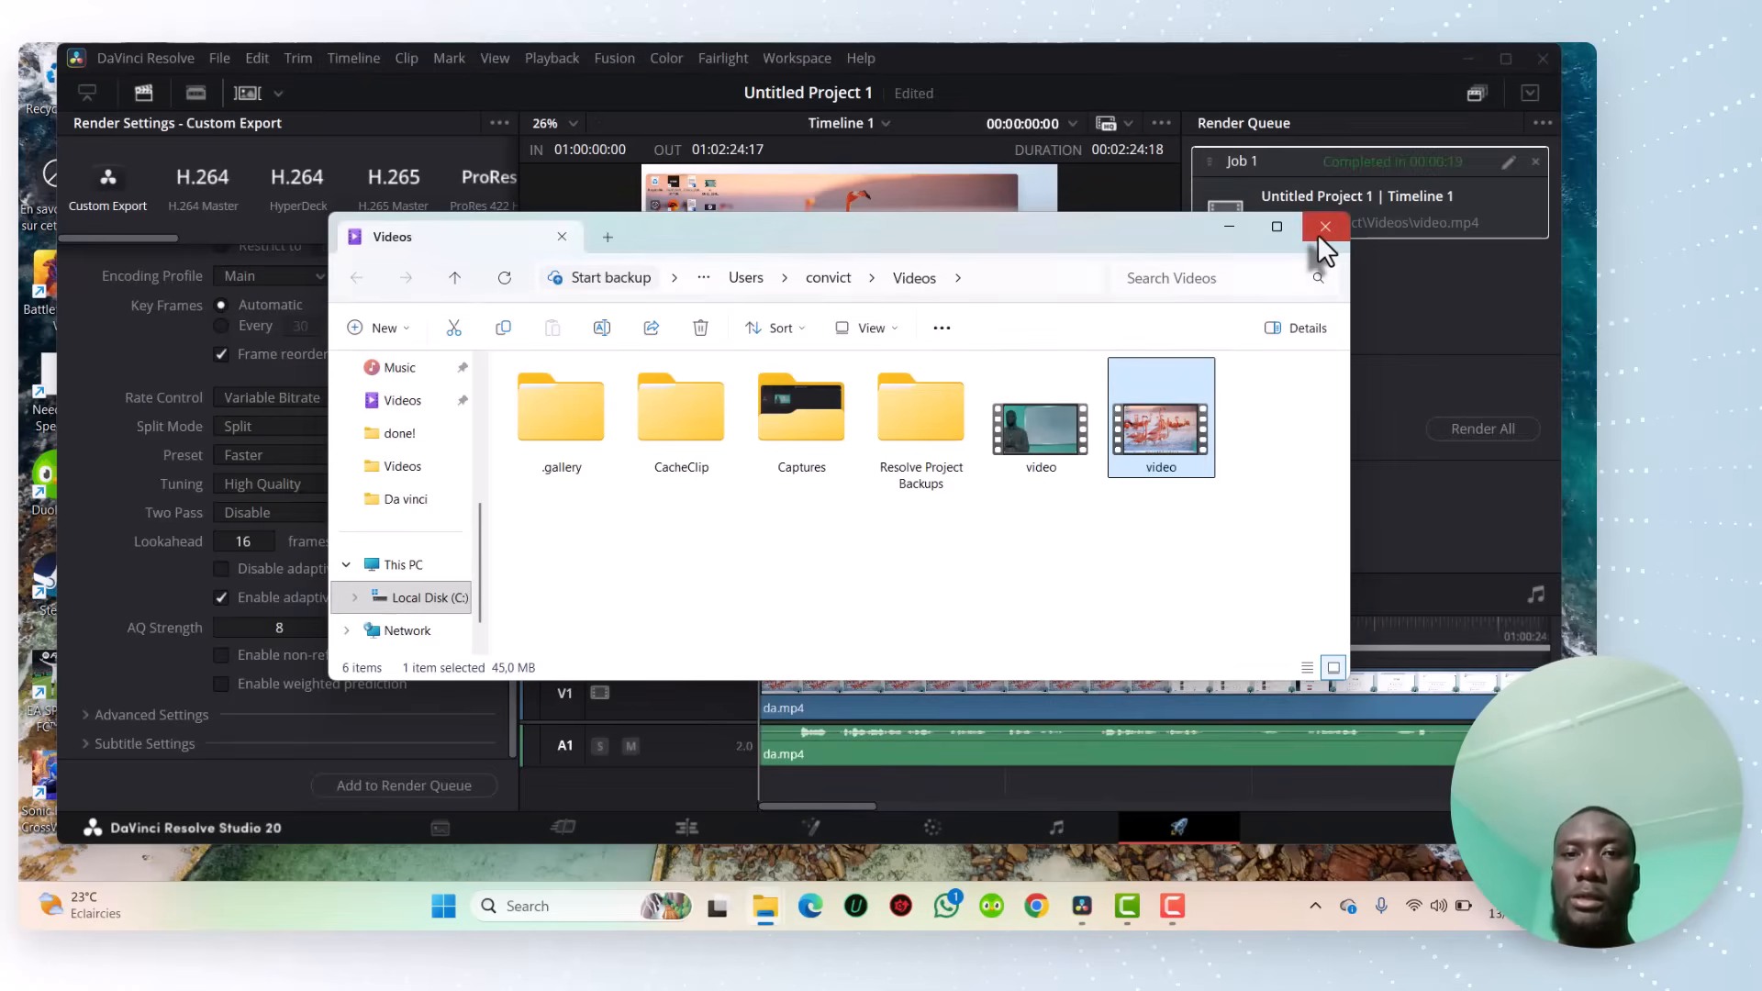
left_click(1325, 226)
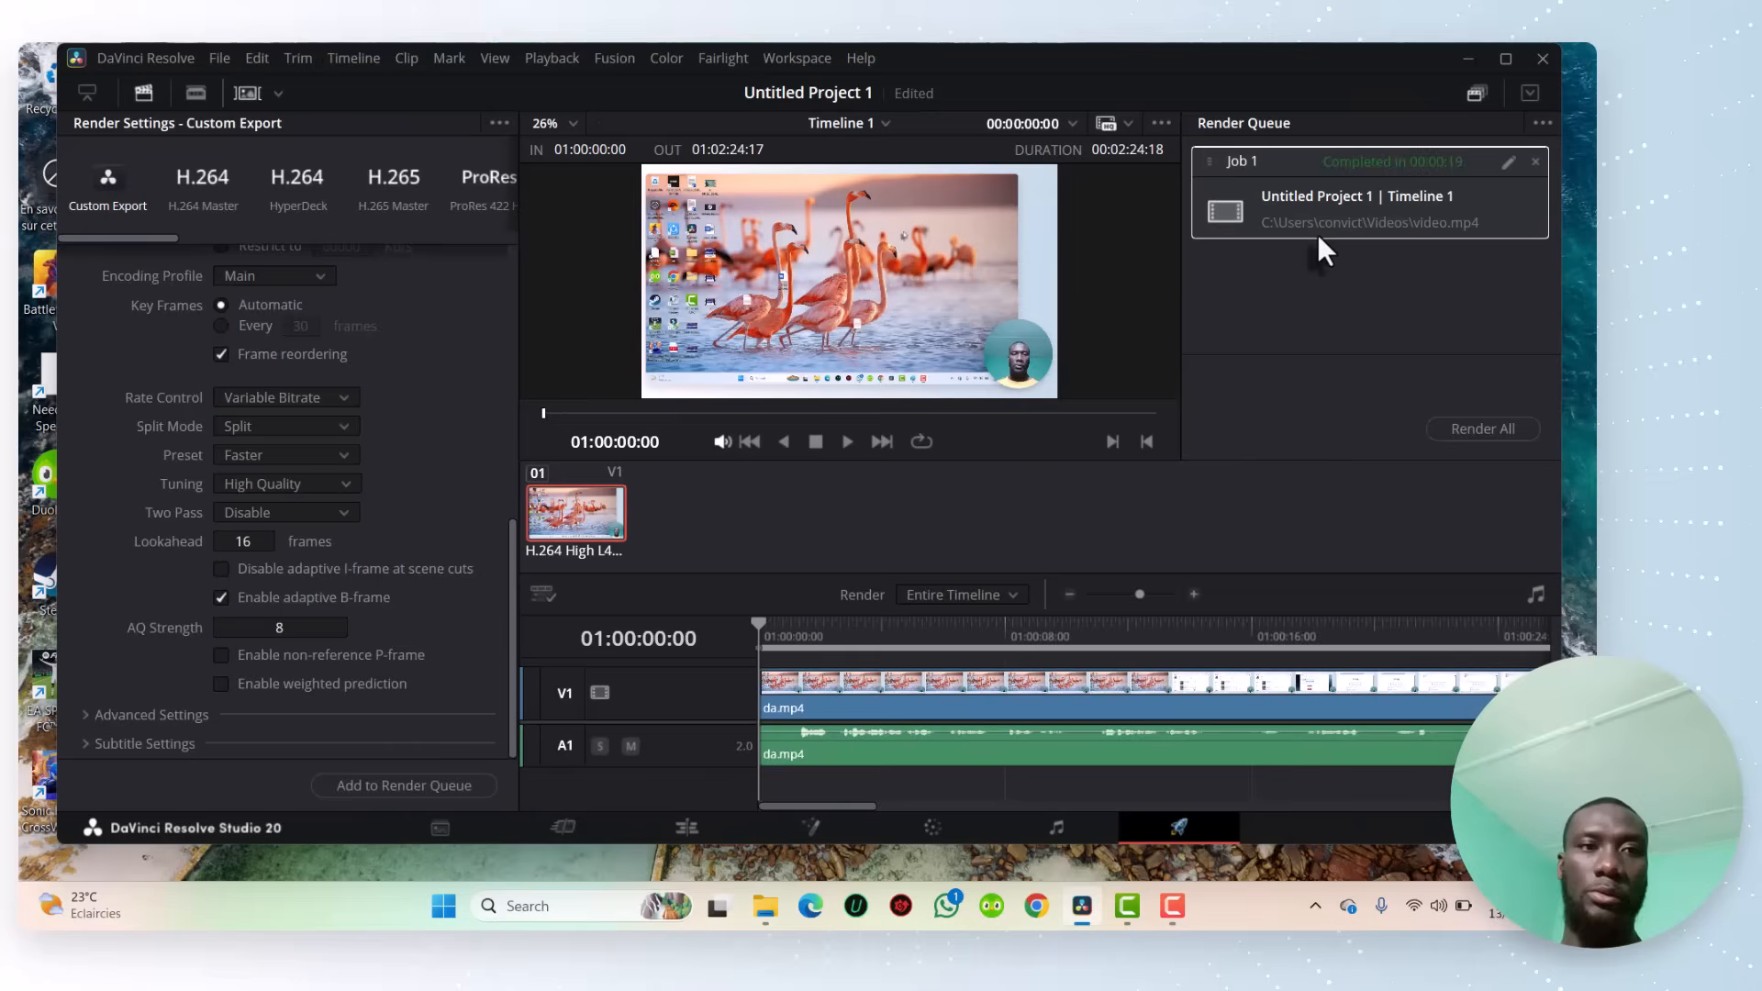
mouse_move(1467, 174)
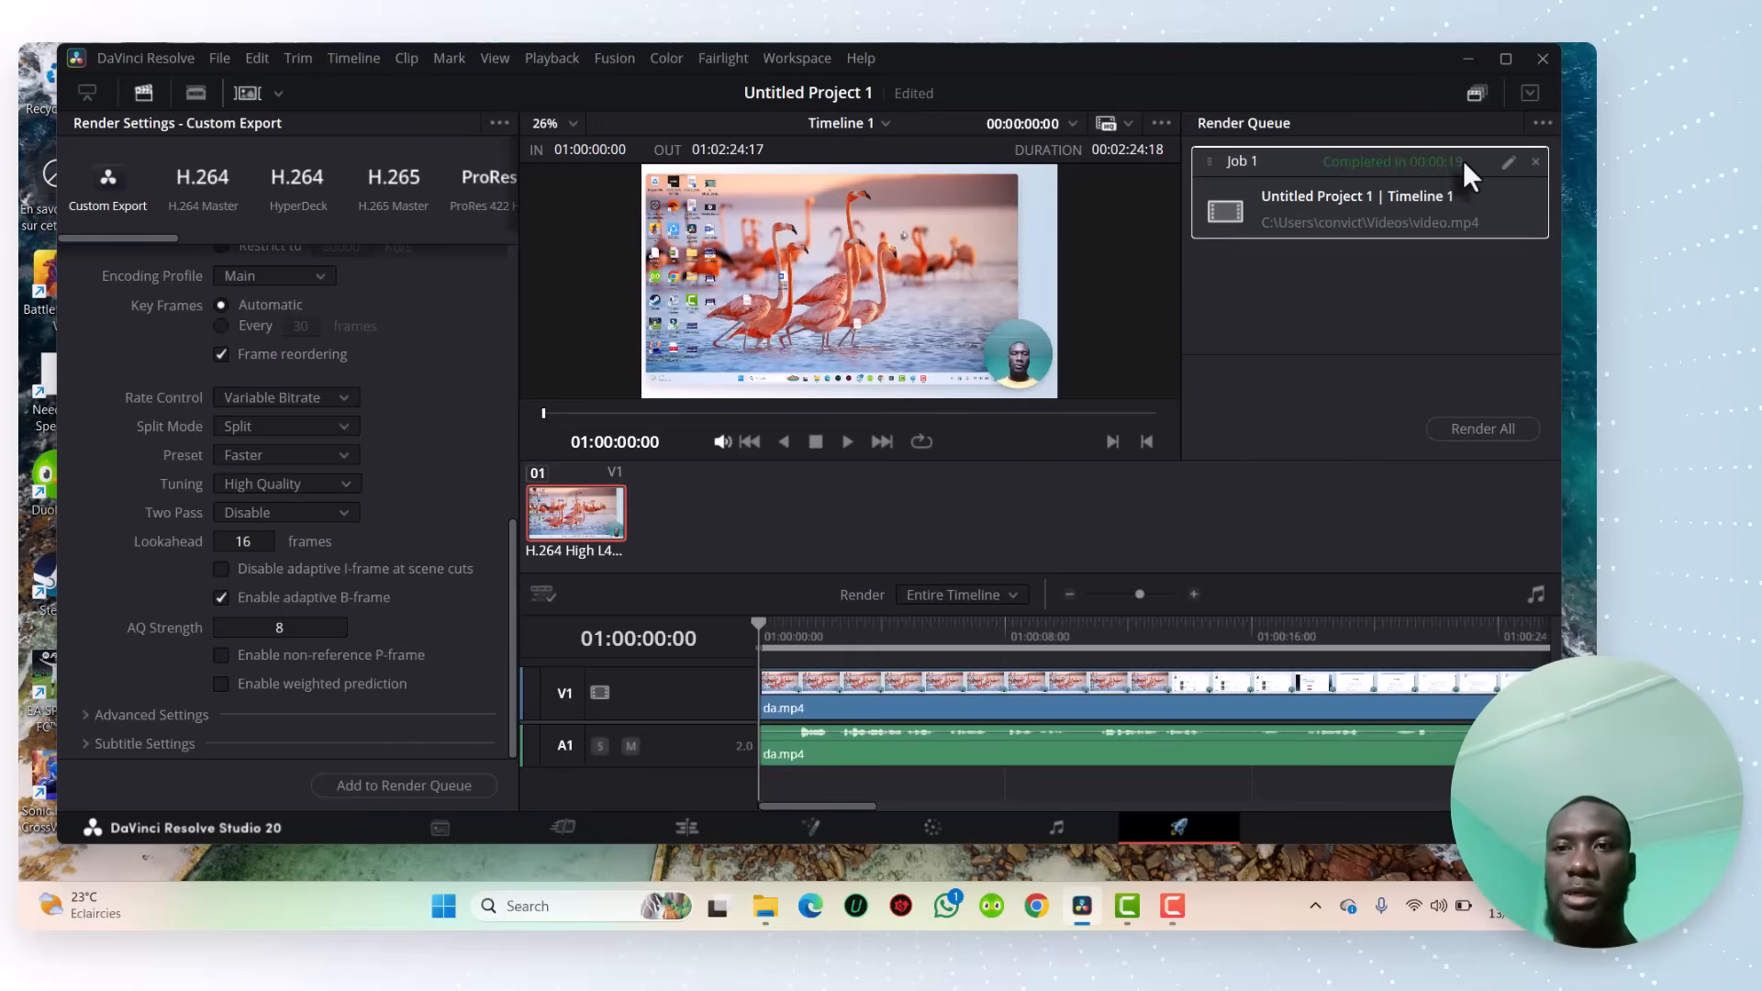